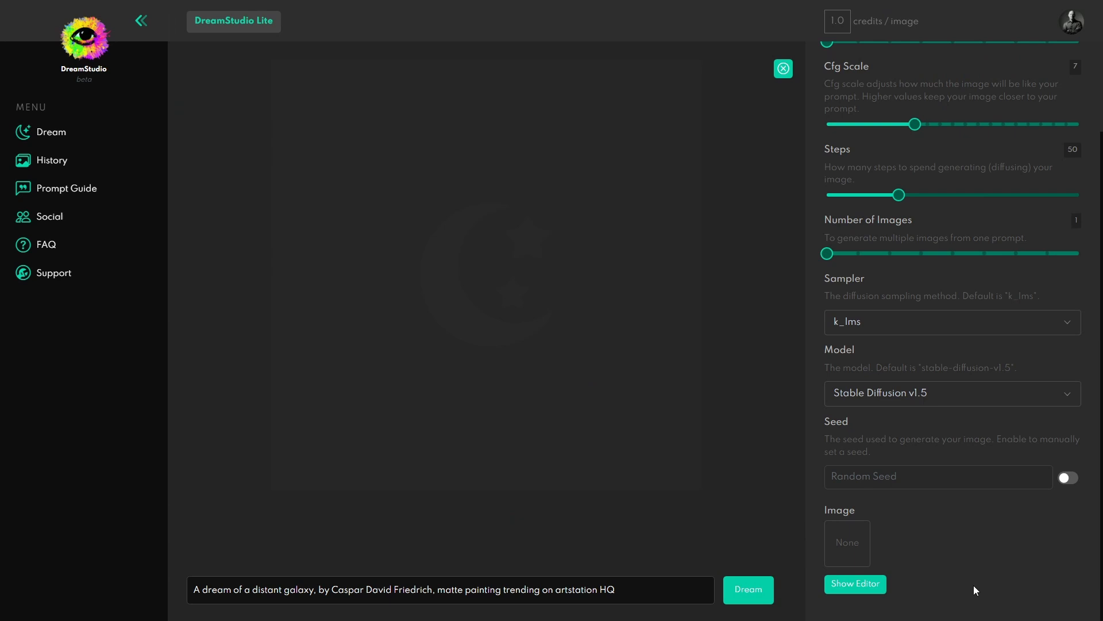
pyautogui.moveTo(979, 584)
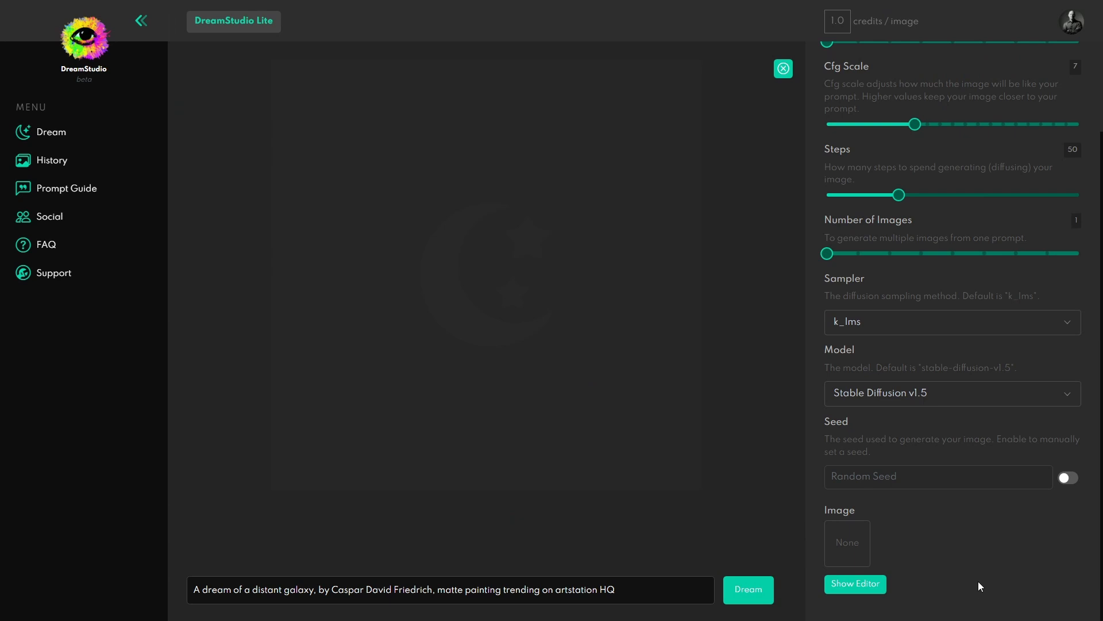
pyautogui.moveTo(970, 566)
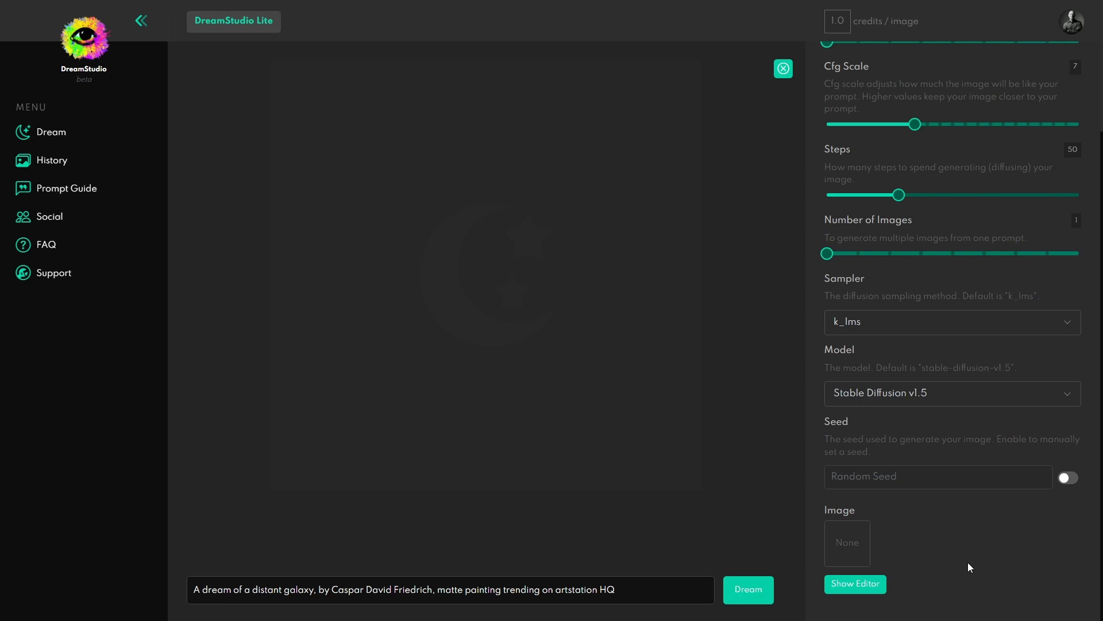
# Set the output width to 768 and choose the k_euler sampler.
pyautogui.scroll(3)
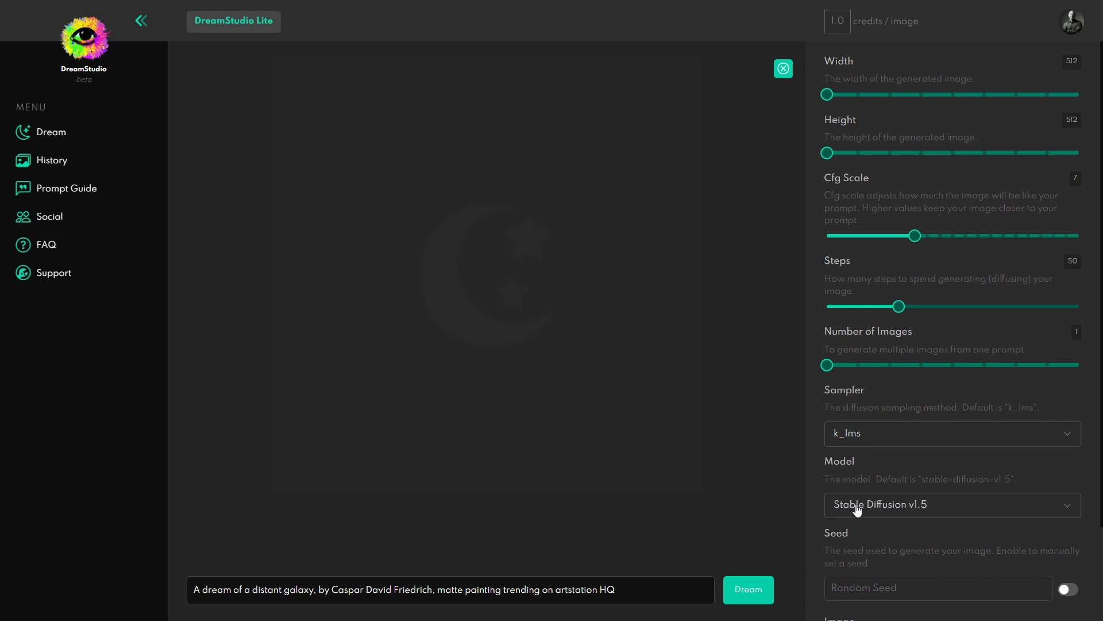
pyautogui.moveTo(911, 516)
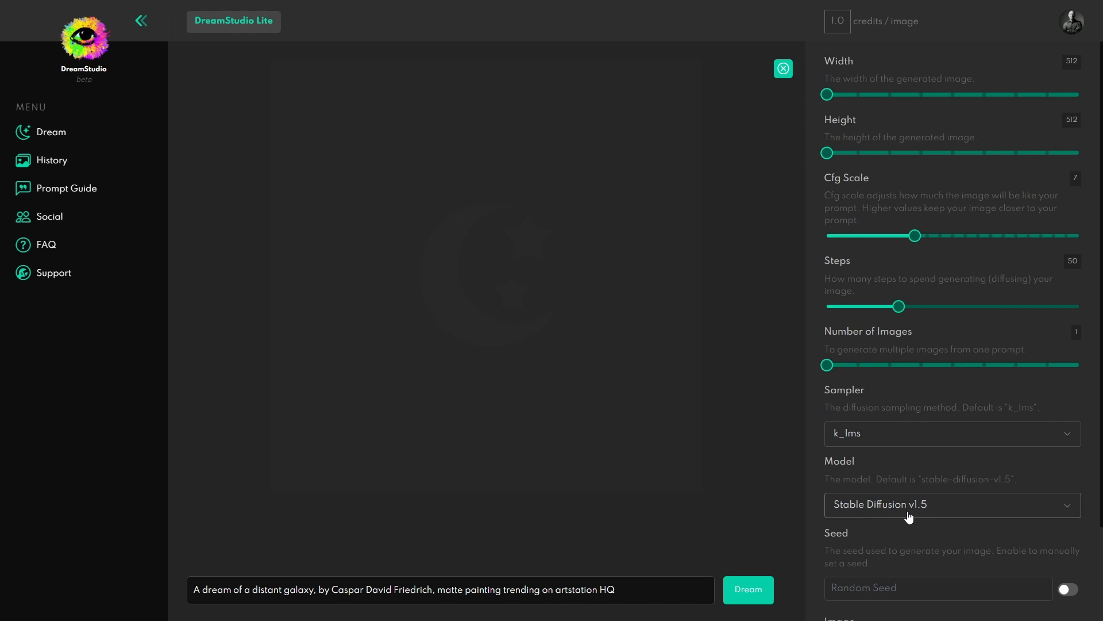
pyautogui.moveTo(946, 340)
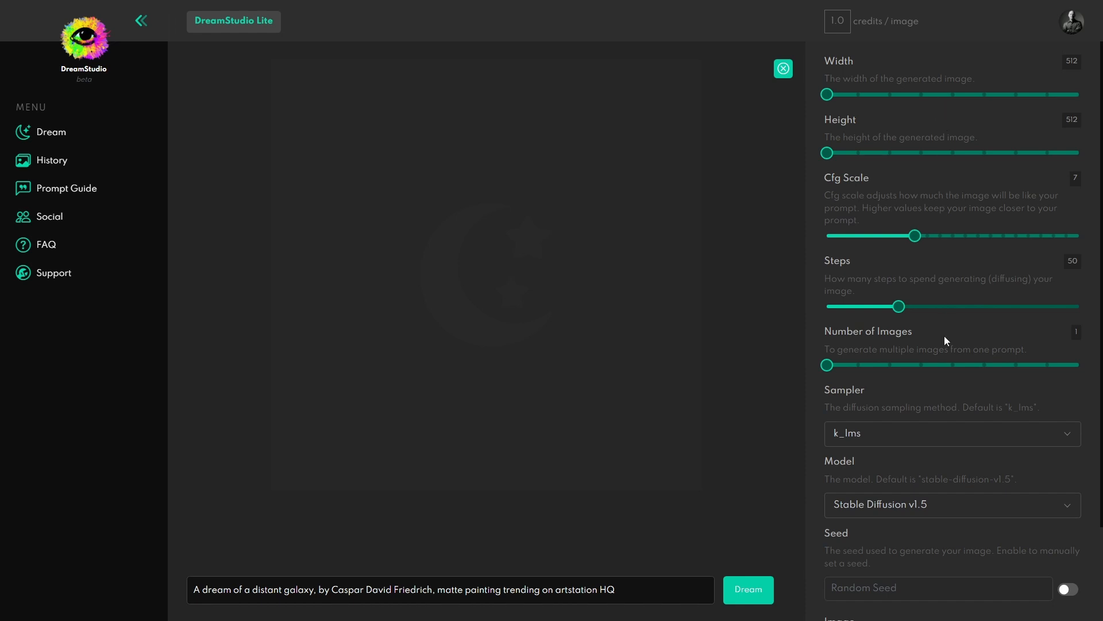
pyautogui.moveTo(961, 473)
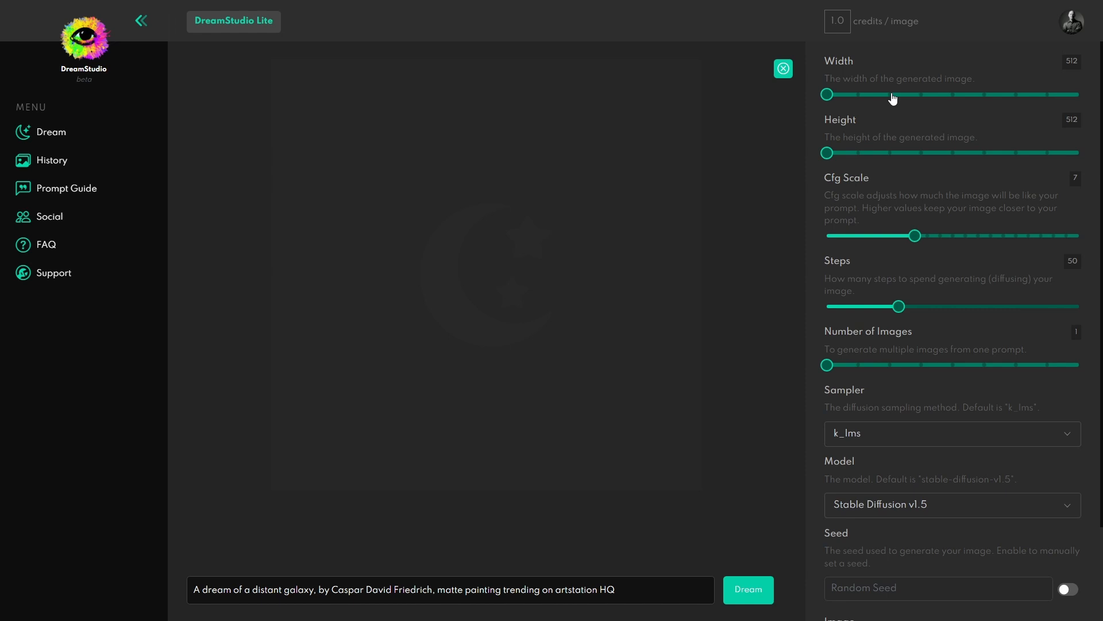
pyautogui.moveTo(894, 97)
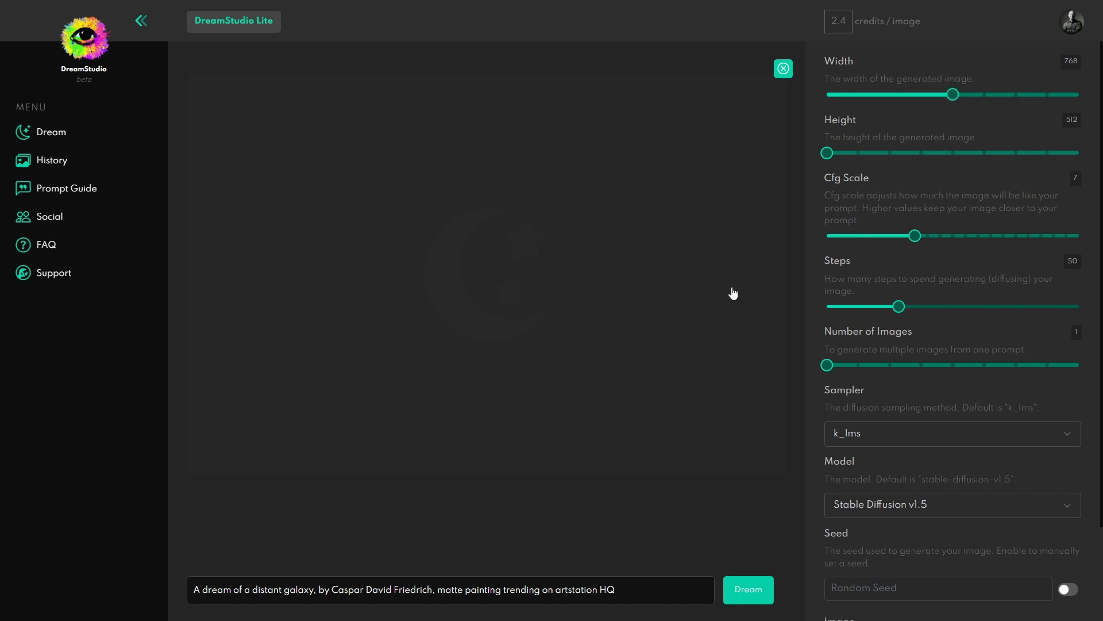
pyautogui.moveTo(866, 330)
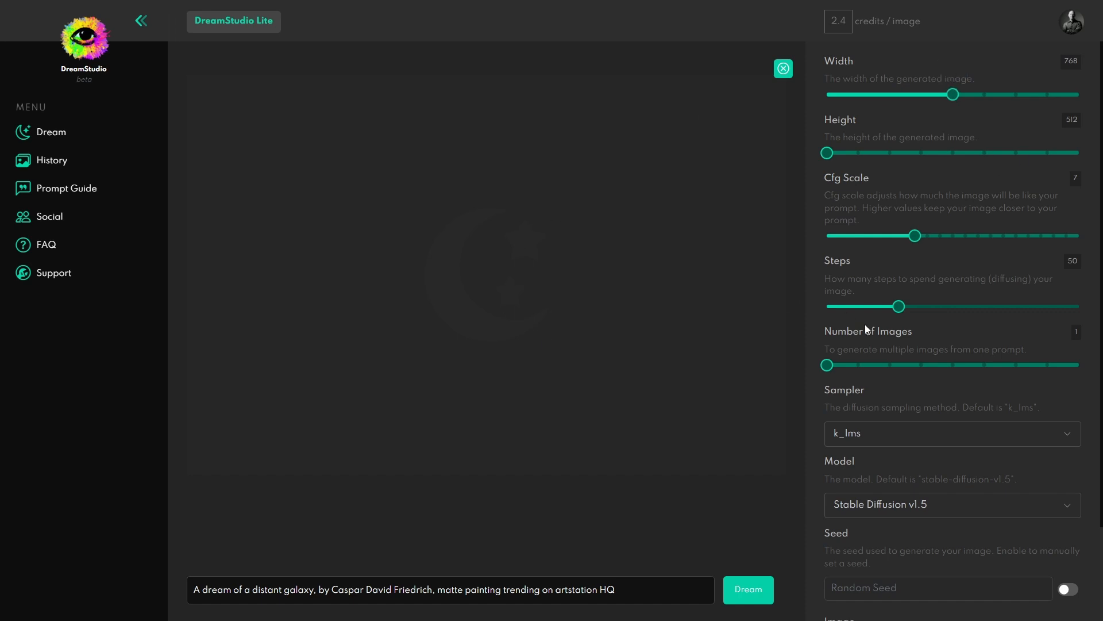
pyautogui.click(951, 433)
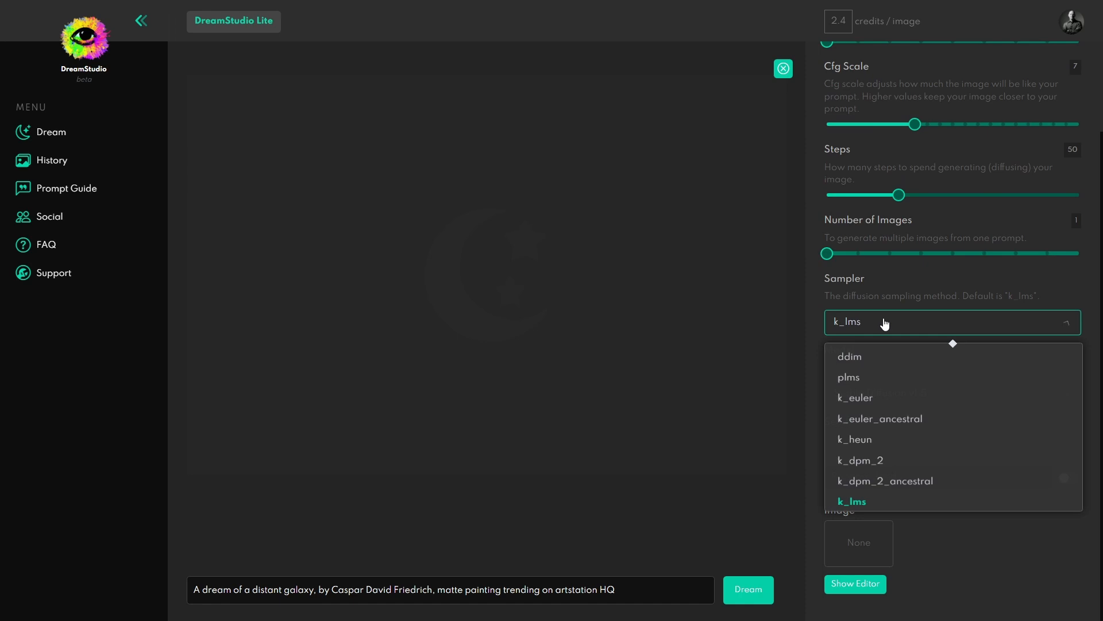
pyautogui.moveTo(855, 398)
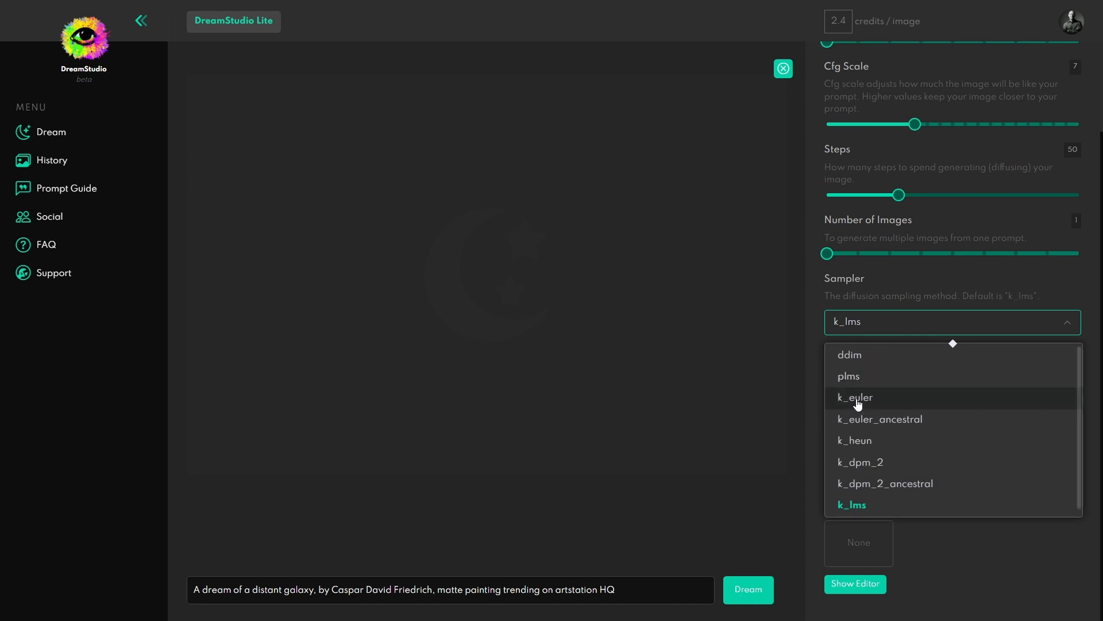
pyautogui.click(853, 398)
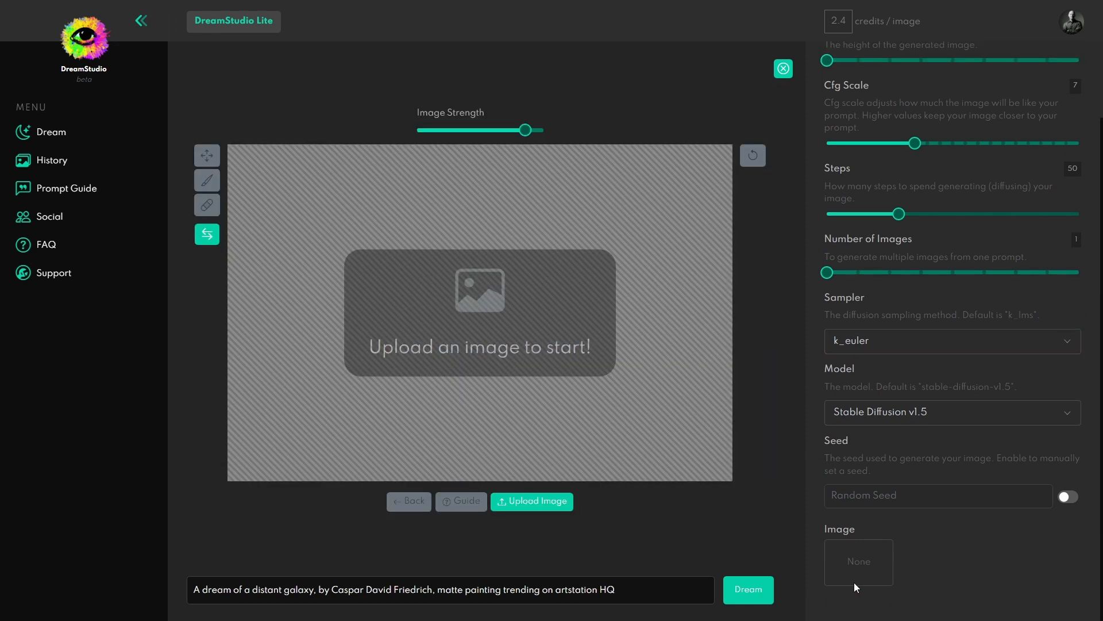
pyautogui.moveTo(786, 258)
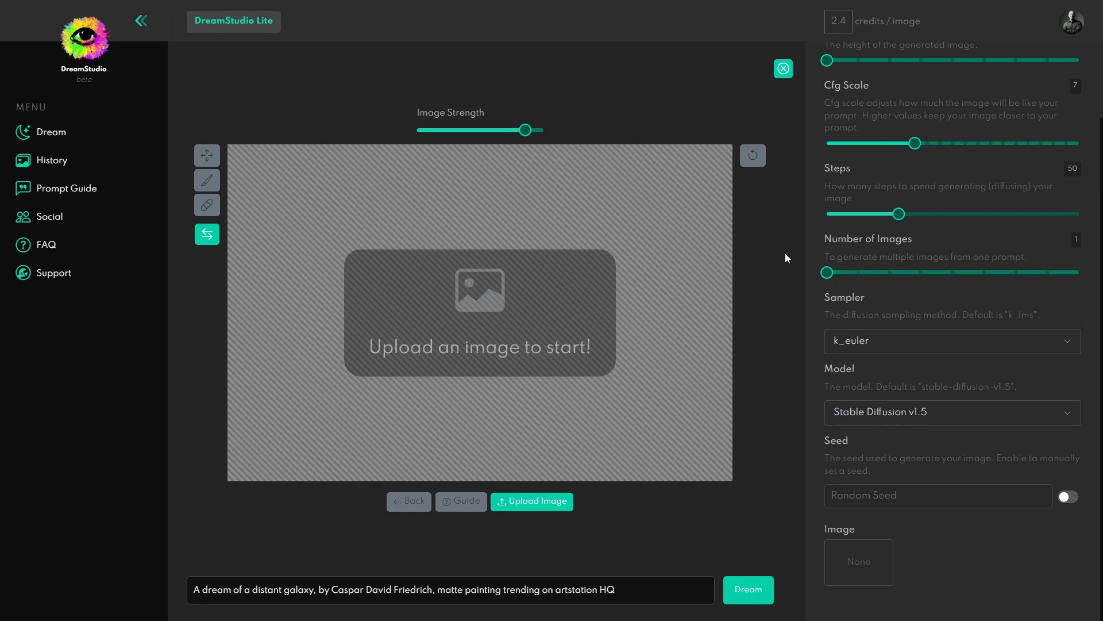
pyautogui.moveTo(421, 269)
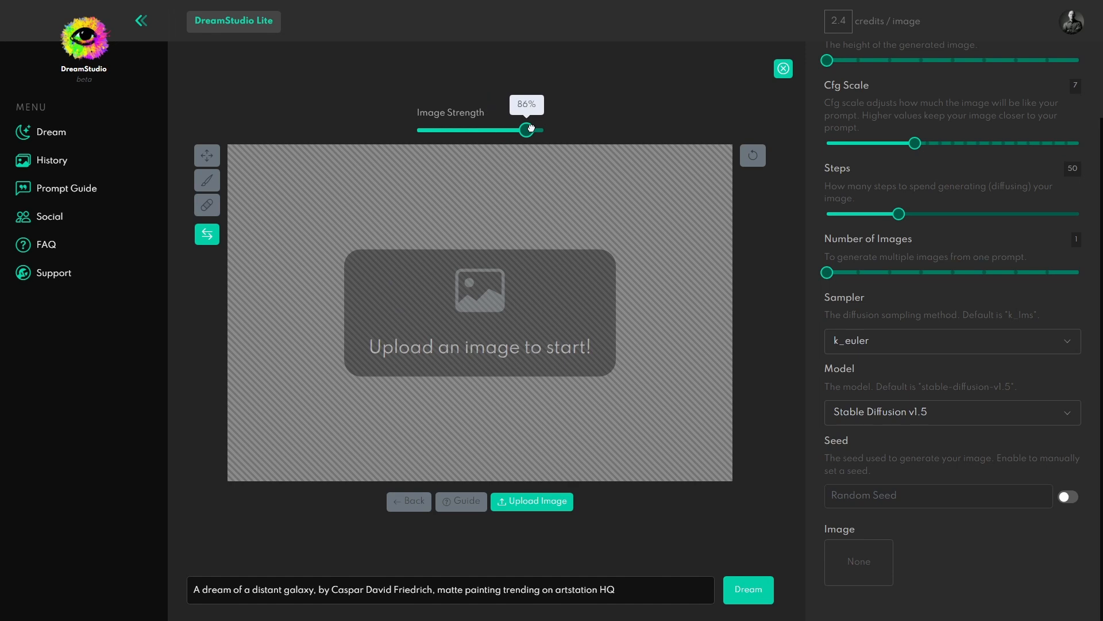
pyautogui.moveTo(527, 130)
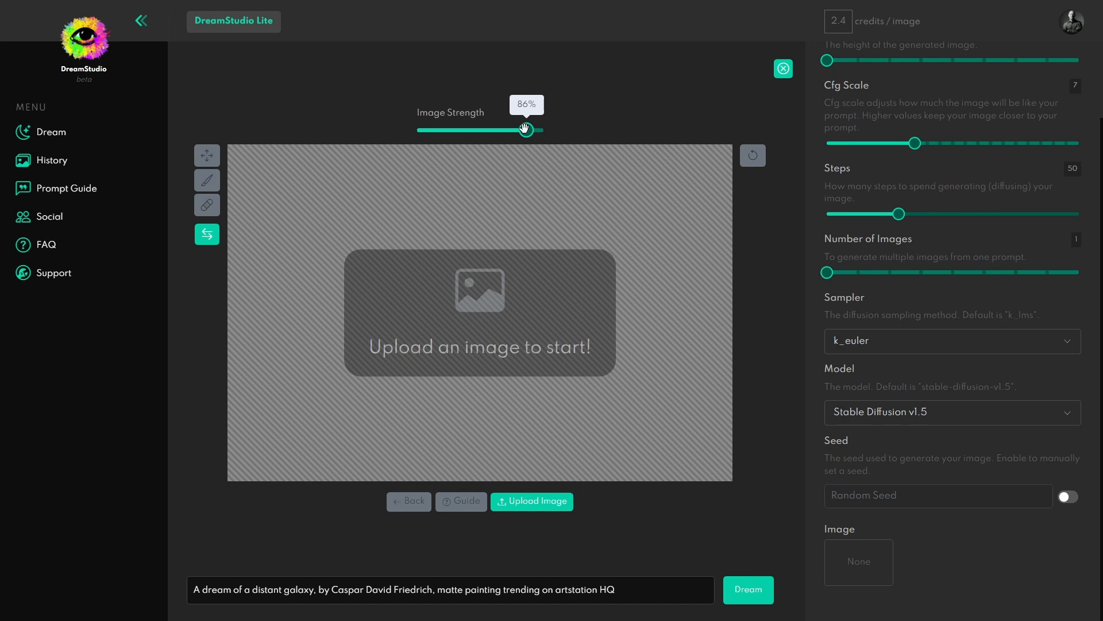
pyautogui.moveTo(525, 129)
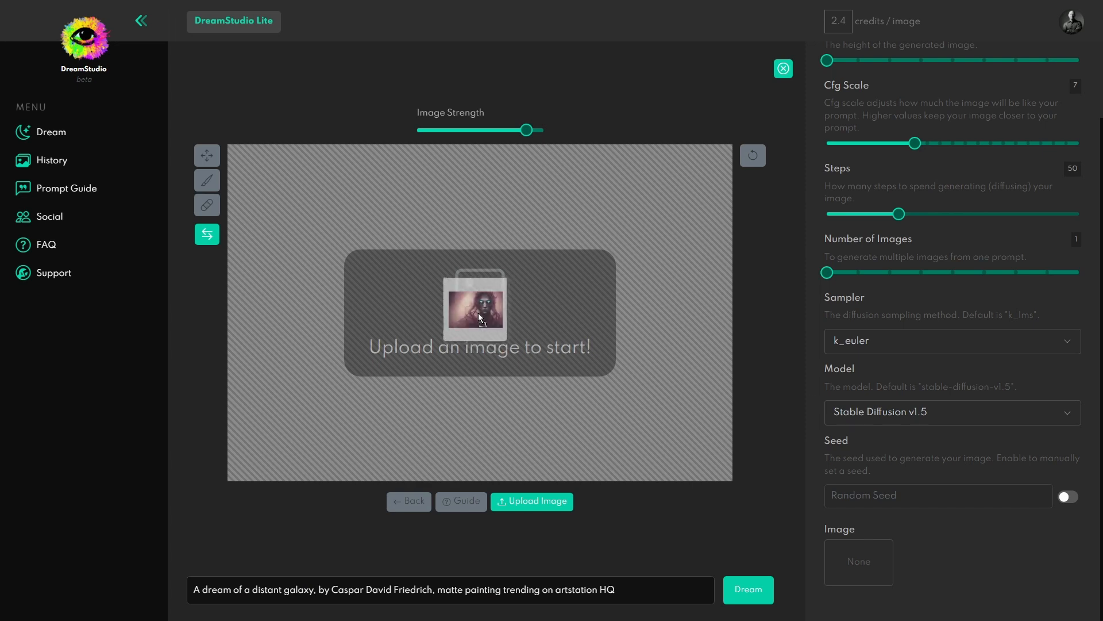
# Load the woman's portrait and scale it to fit inside the canvas.
pyautogui.click(532, 501)
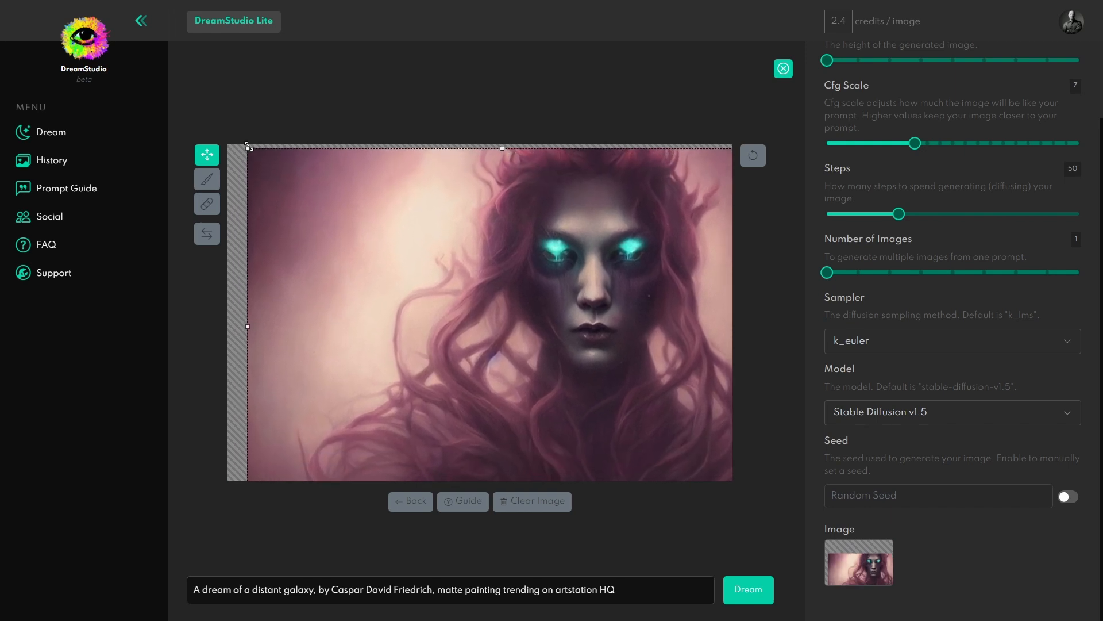
pyautogui.moveTo(246, 148); pyautogui.dragTo(355, 183)
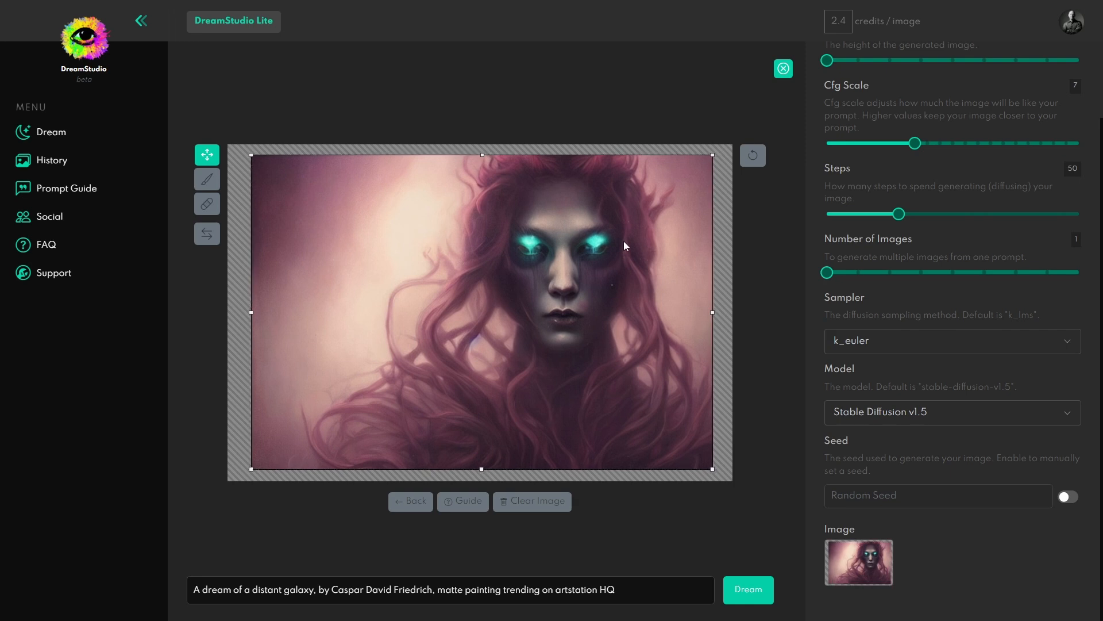
pyautogui.moveTo(805, 343)
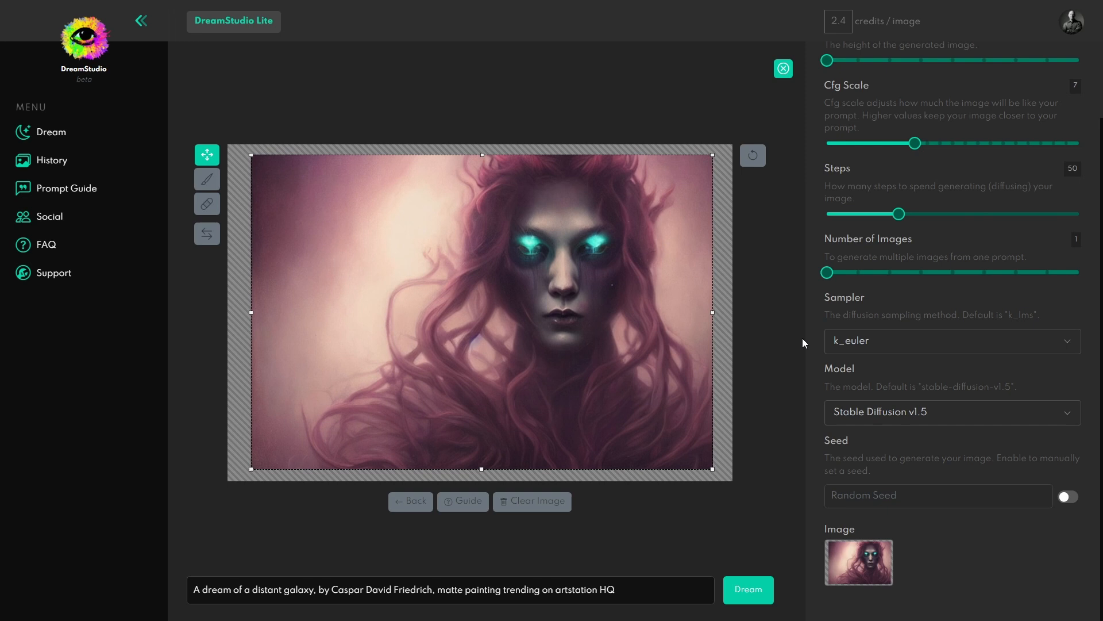
pyautogui.moveTo(648, 265)
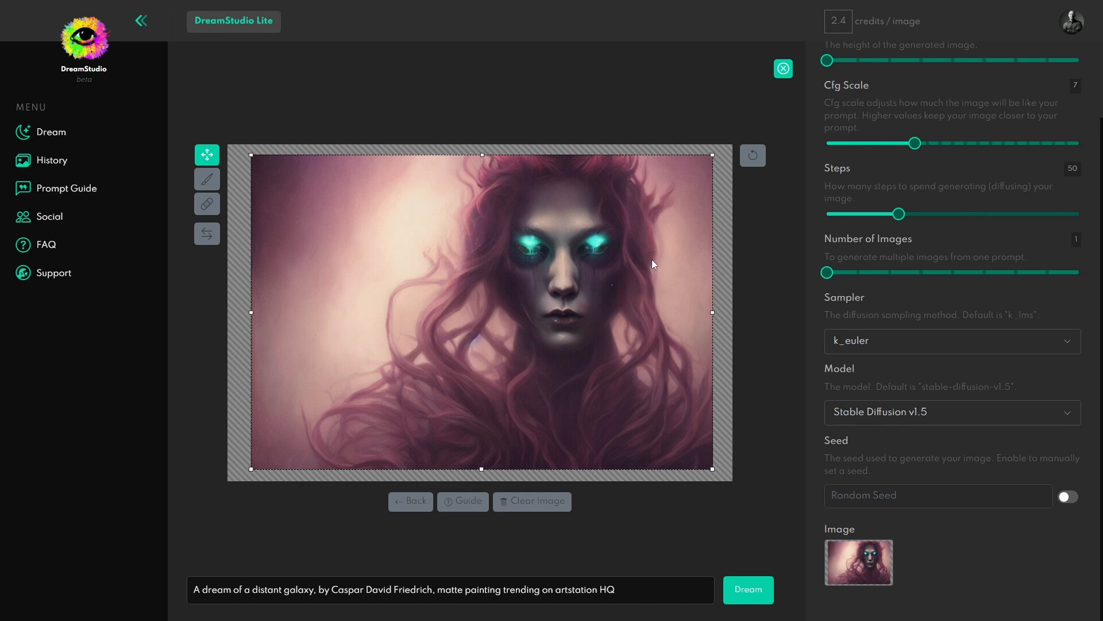
pyautogui.moveTo(652, 265)
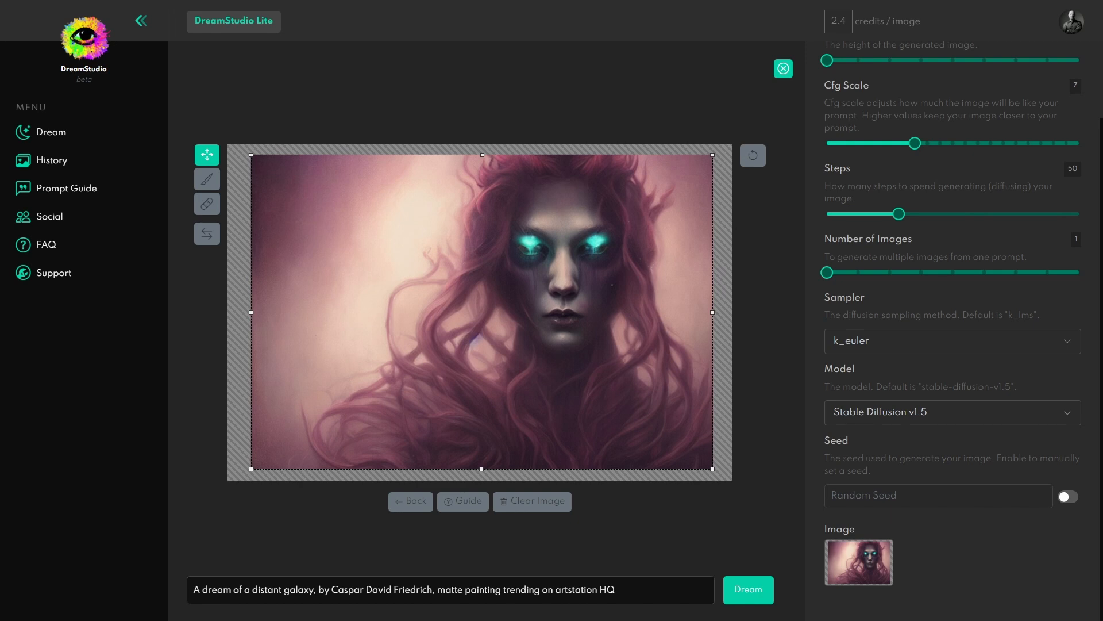
# Switch to the mask brush and reduce its size for painting over the eyes.
pyautogui.click(532, 502)
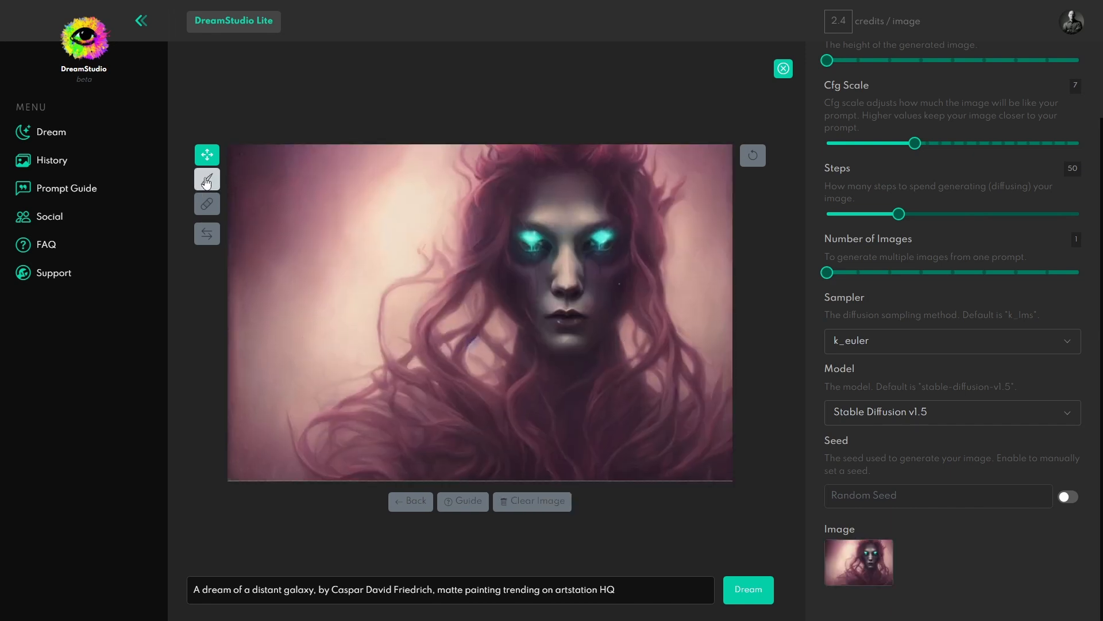
pyautogui.click(207, 179)
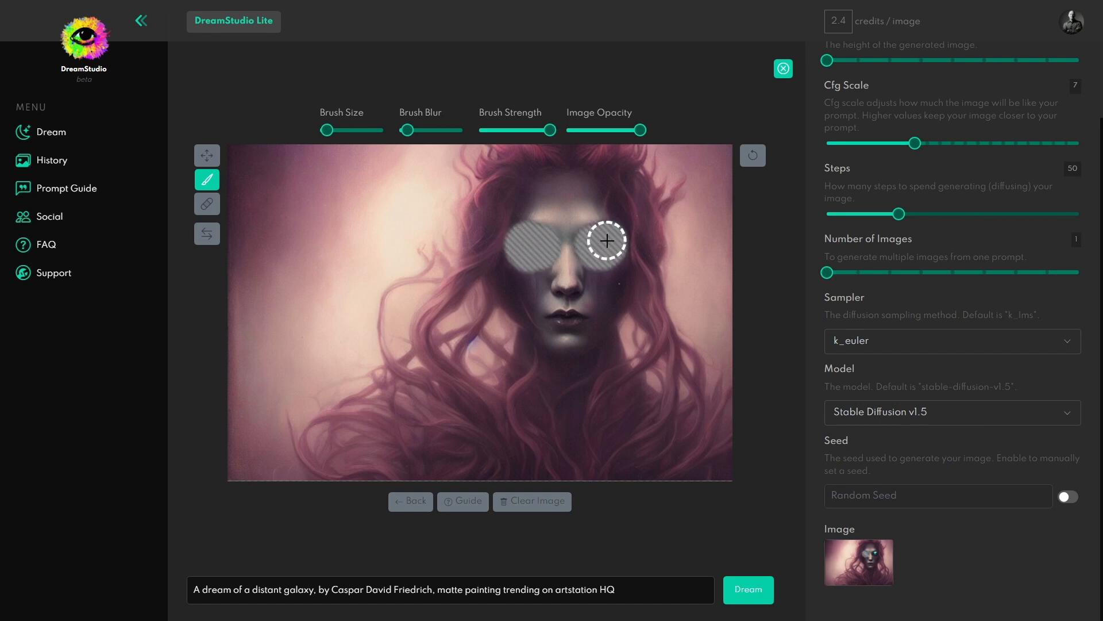
pyautogui.moveTo(325, 130); pyautogui.dragTo(325, 130)
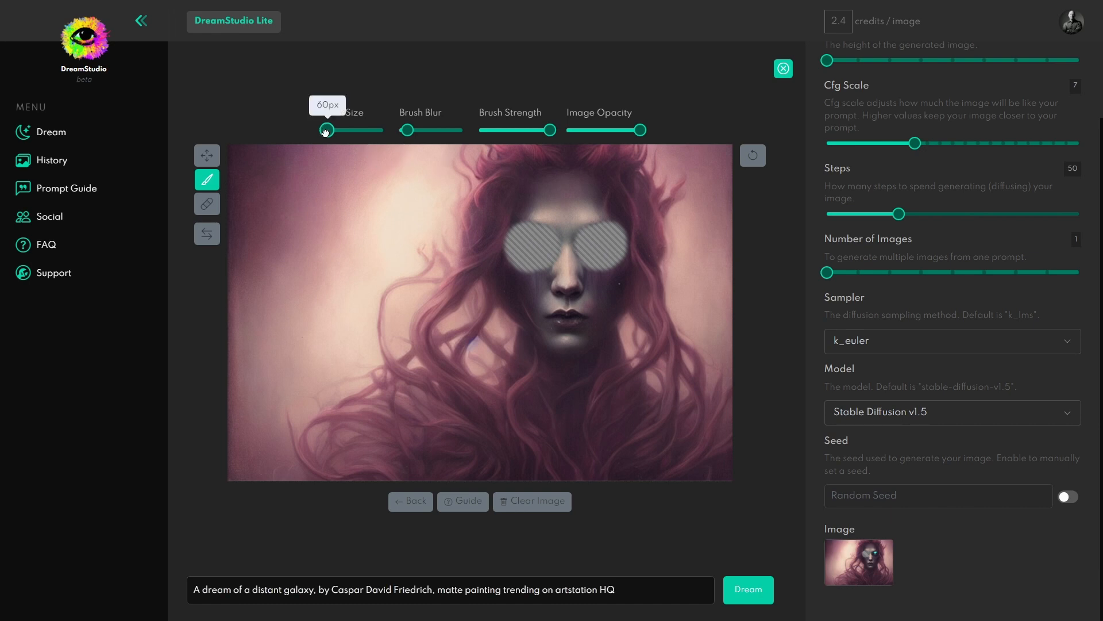
pyautogui.moveTo(555, 236)
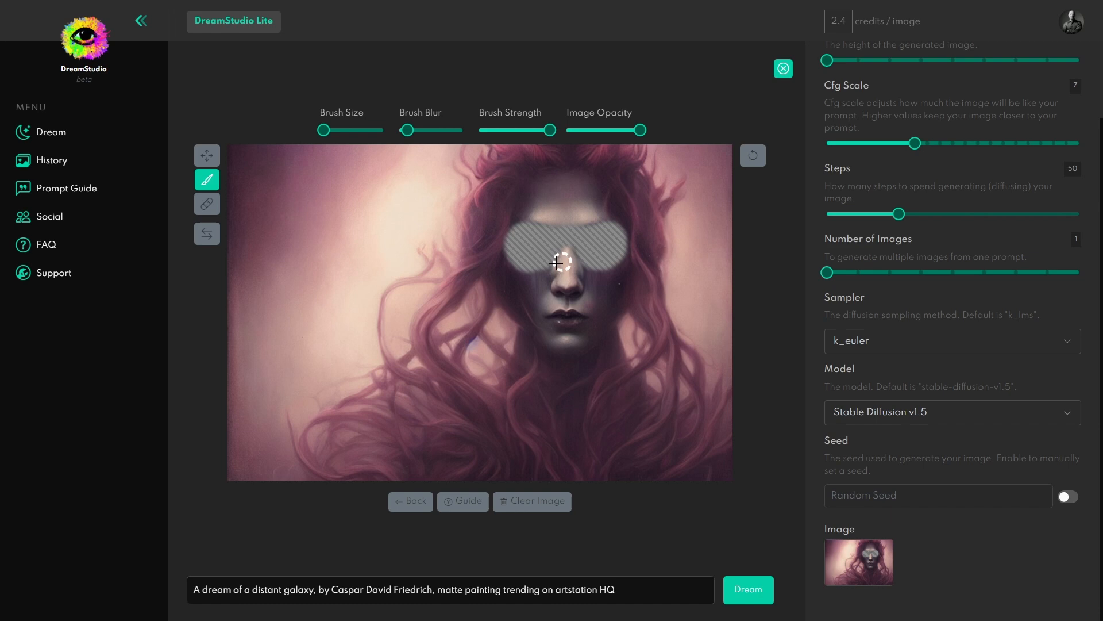
pyautogui.moveTo(531, 264)
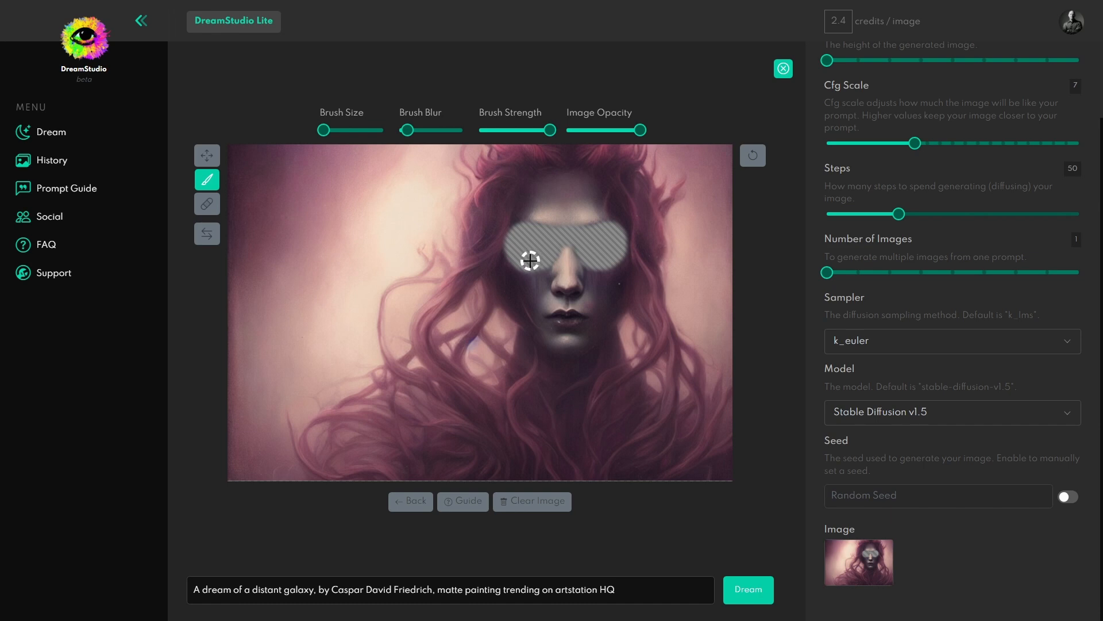
pyautogui.moveTo(537, 243)
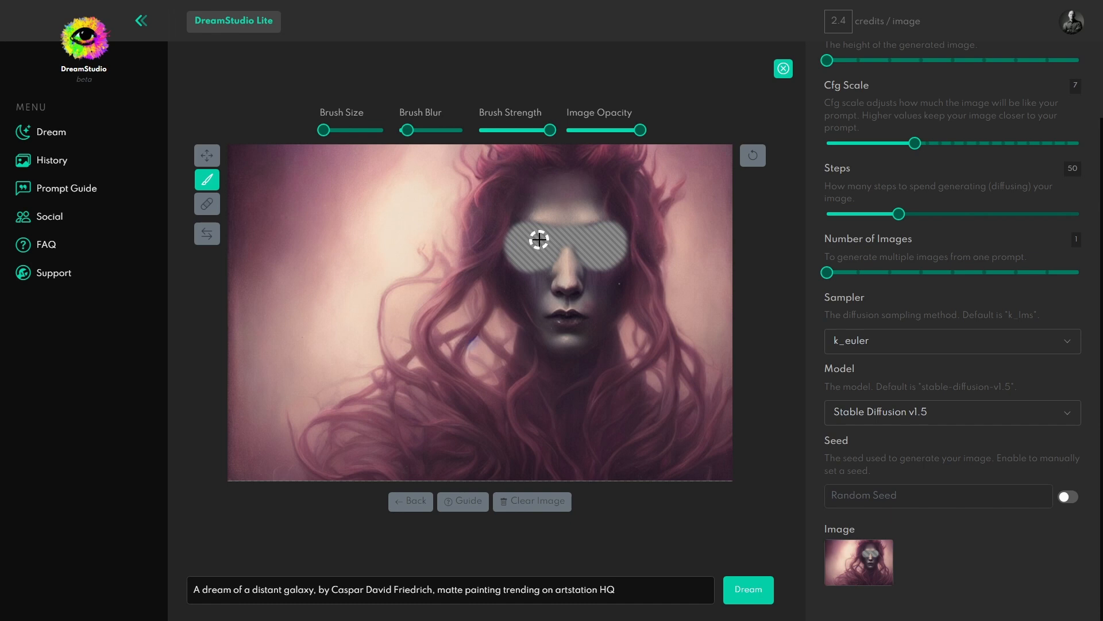
pyautogui.moveTo(384, 208)
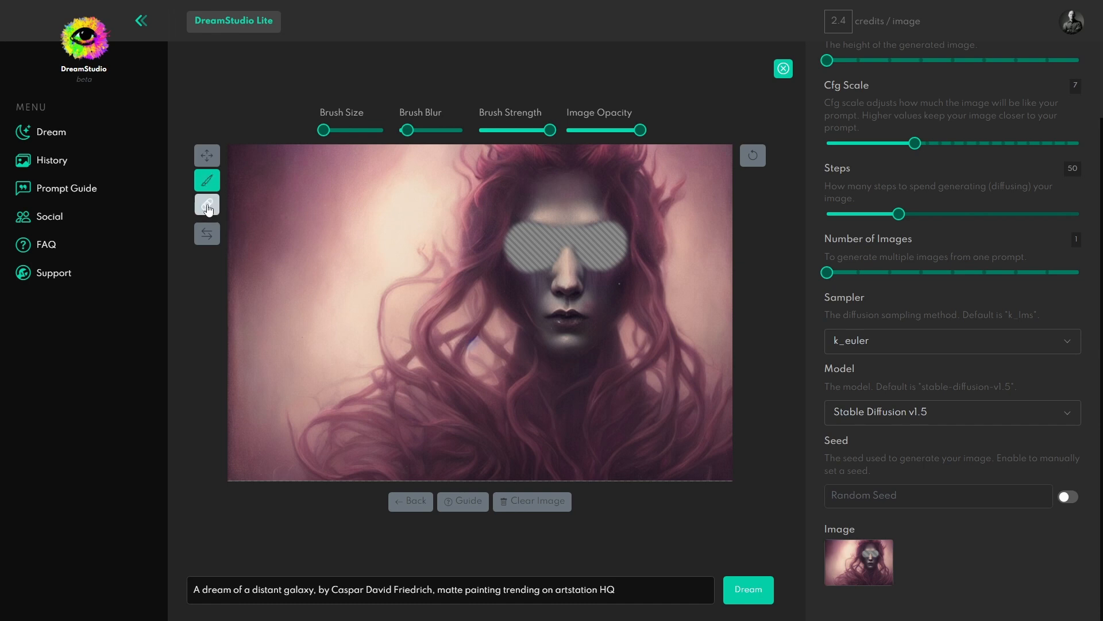
# Mask both eyes and set the prompt to 'fire red sunglasses by Greg Rutkowski unreal engine' with 4 images.
pyautogui.click(207, 205)
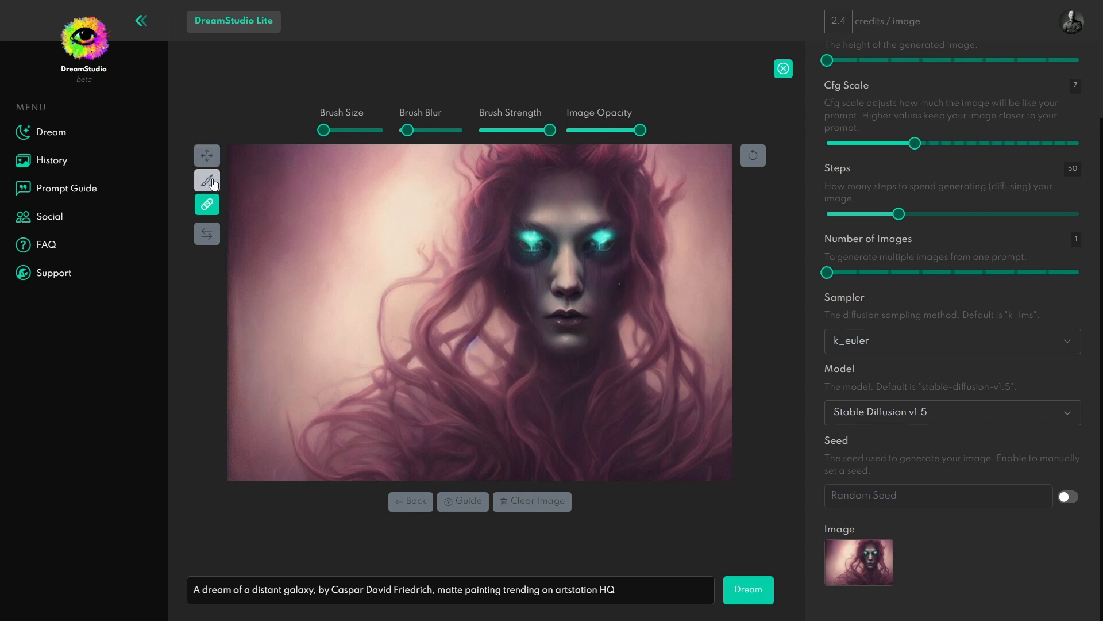
pyautogui.click(206, 179)
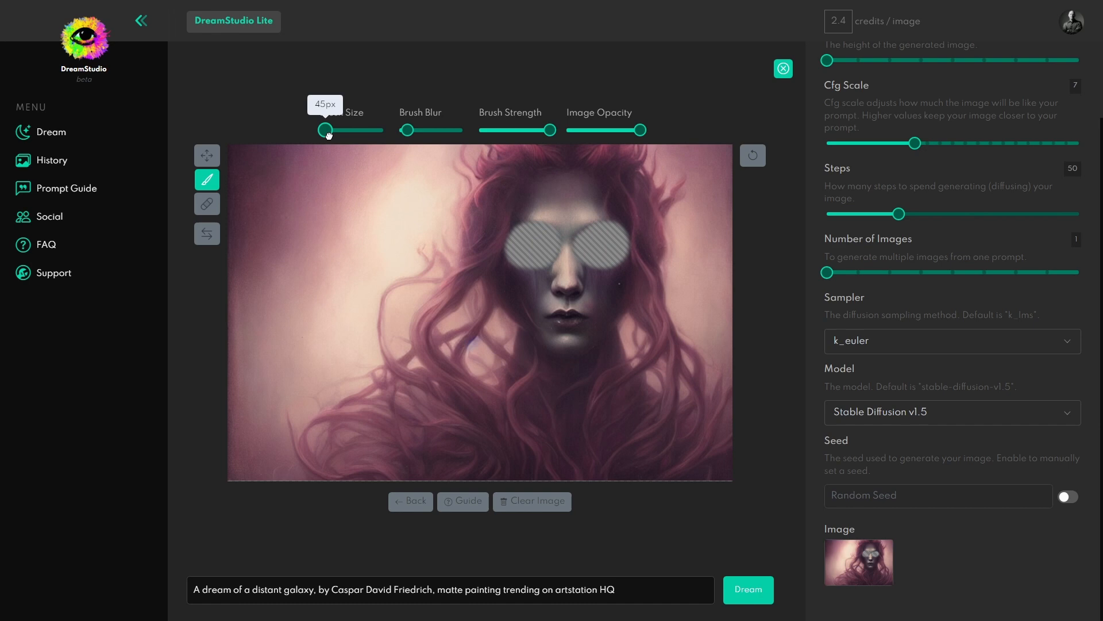
pyautogui.moveTo(583, 236)
pyautogui.write('fire red sunglasses by Greg Rutkowski unreal engine')
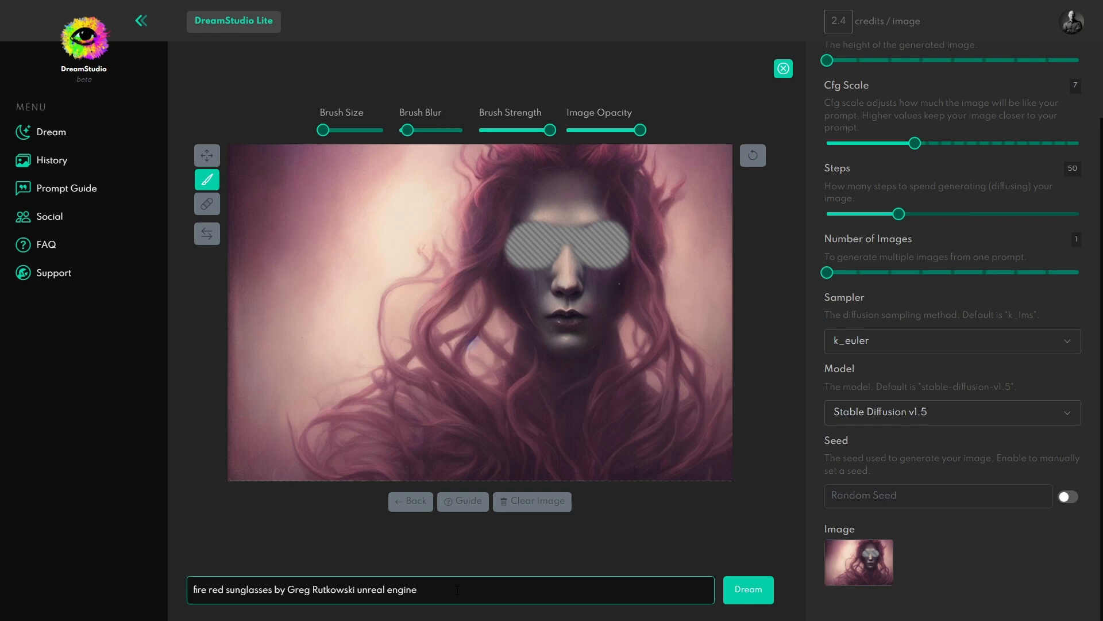
pyautogui.doubleClick(386, 589)
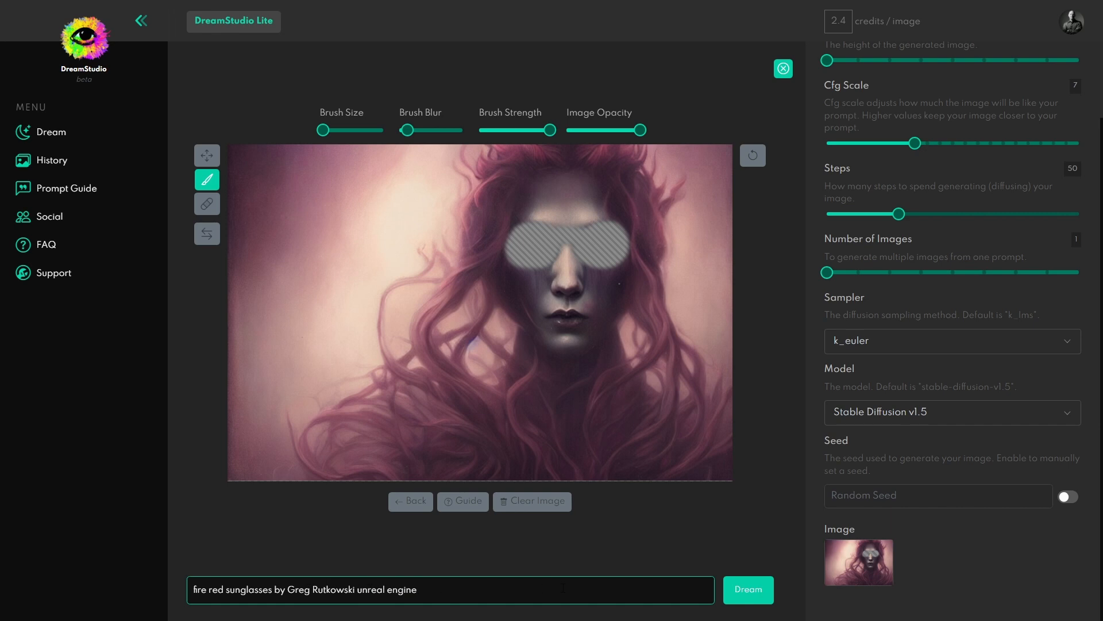
pyautogui.moveTo(744, 539)
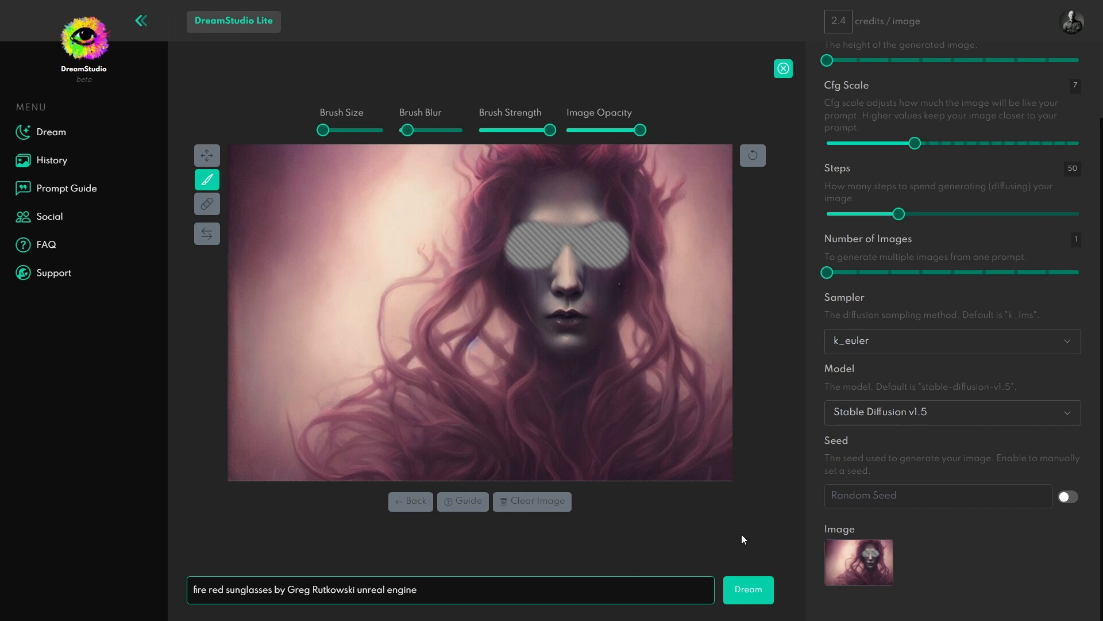
pyautogui.moveTo(829, 272)
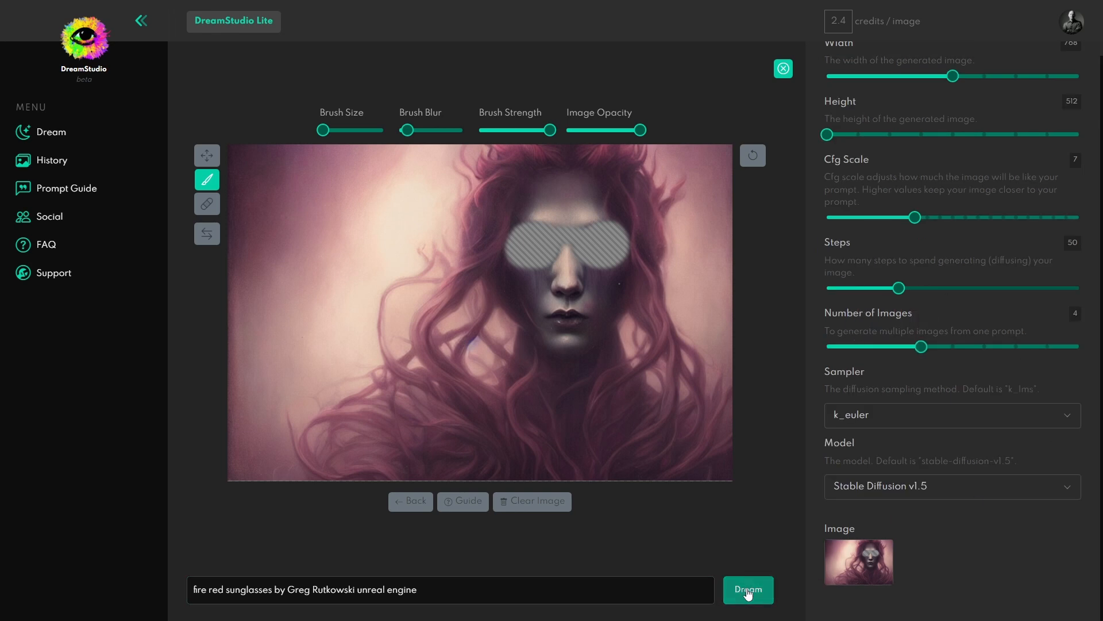
# Generate four inpainted variations giving the woman red sunglasses.
pyautogui.click(747, 589)
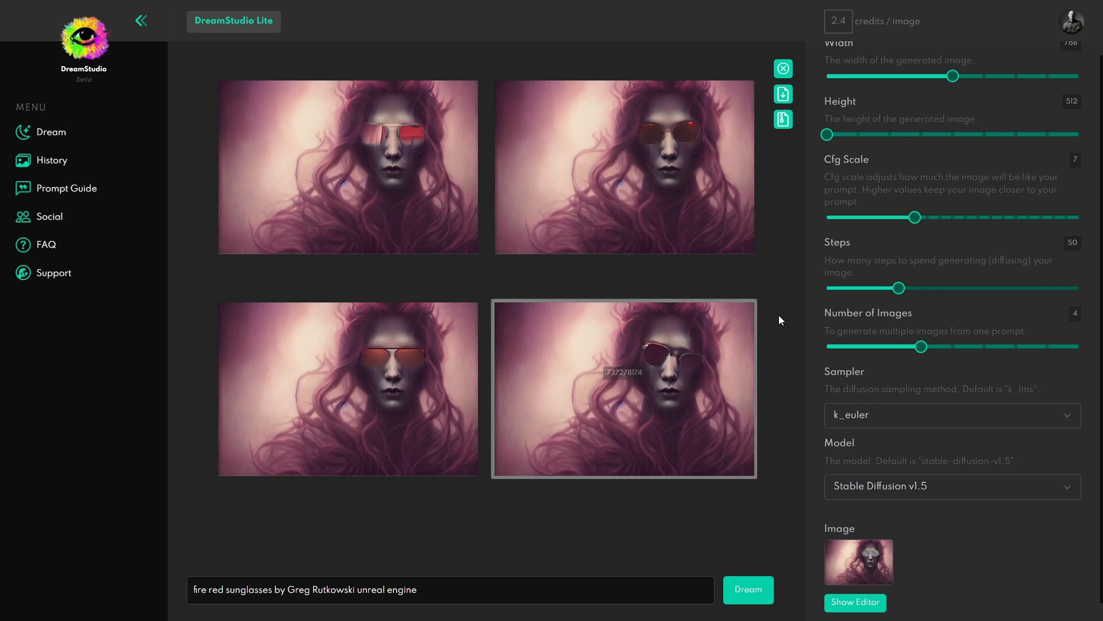
pyautogui.moveTo(781, 320)
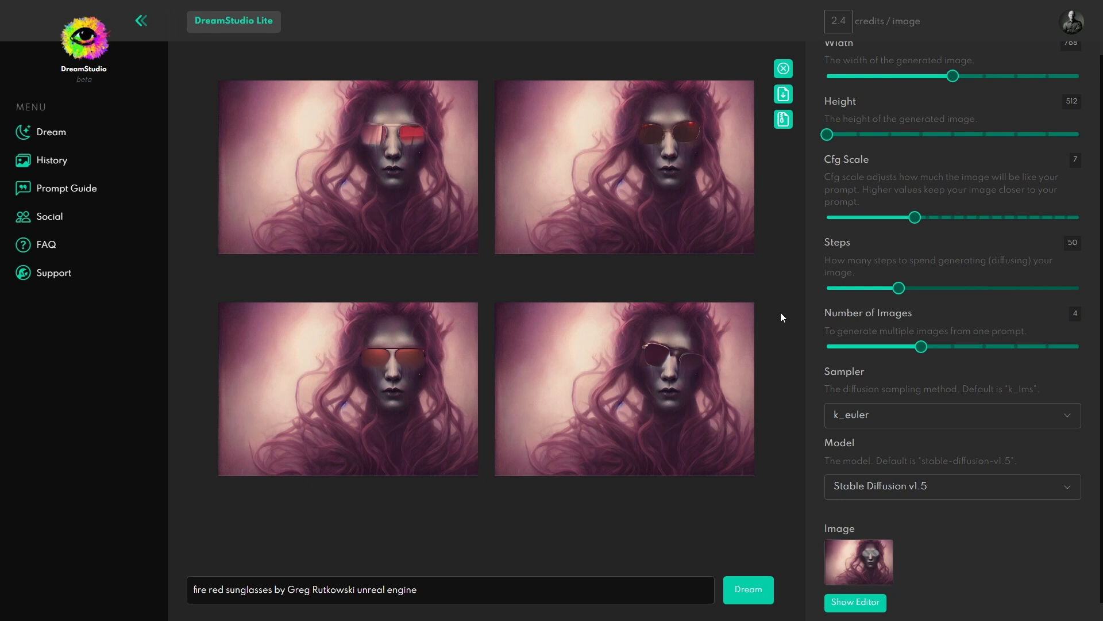
pyautogui.moveTo(759, 177)
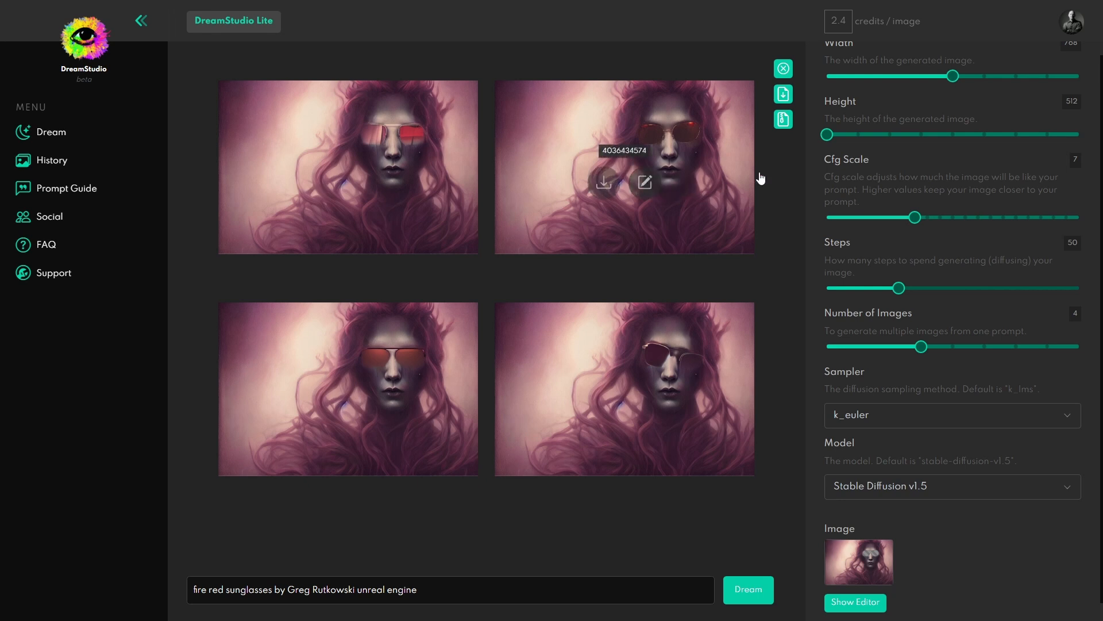
pyautogui.click(748, 589)
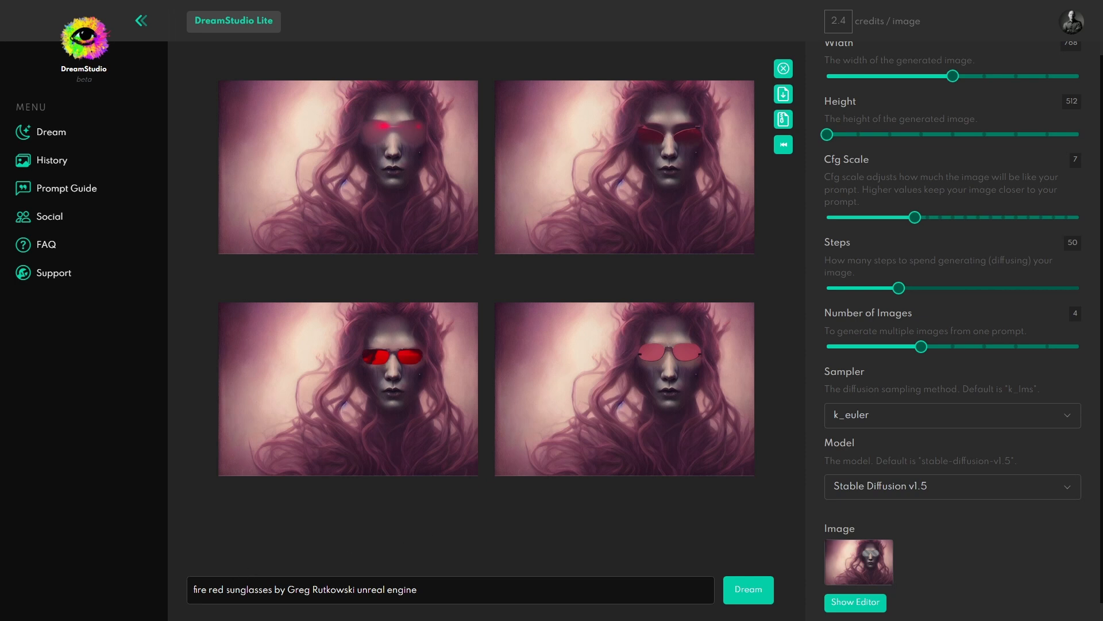
# Add 'steampunk' to the sunglasses prompt and regenerate the four variations.
pyautogui.write('steam')
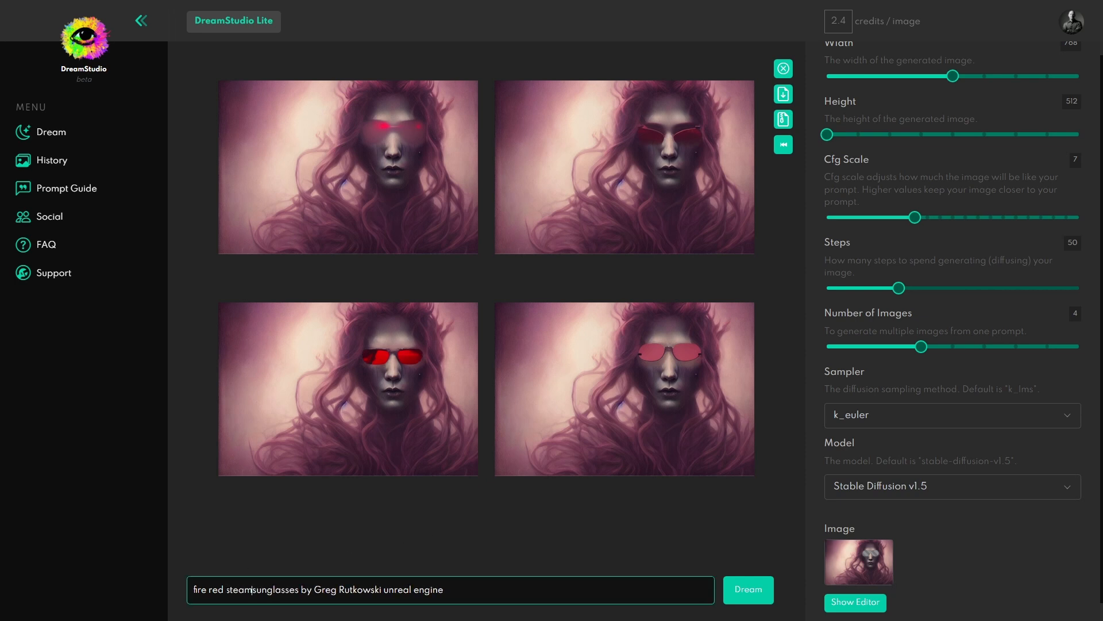
pyautogui.write('punk')
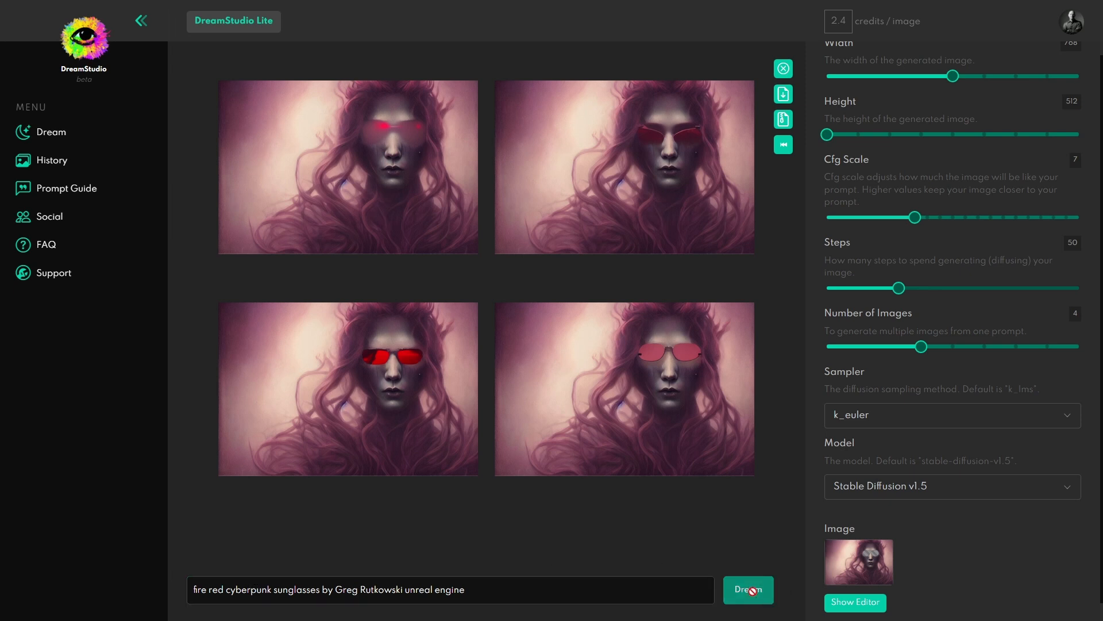
pyautogui.click(748, 590)
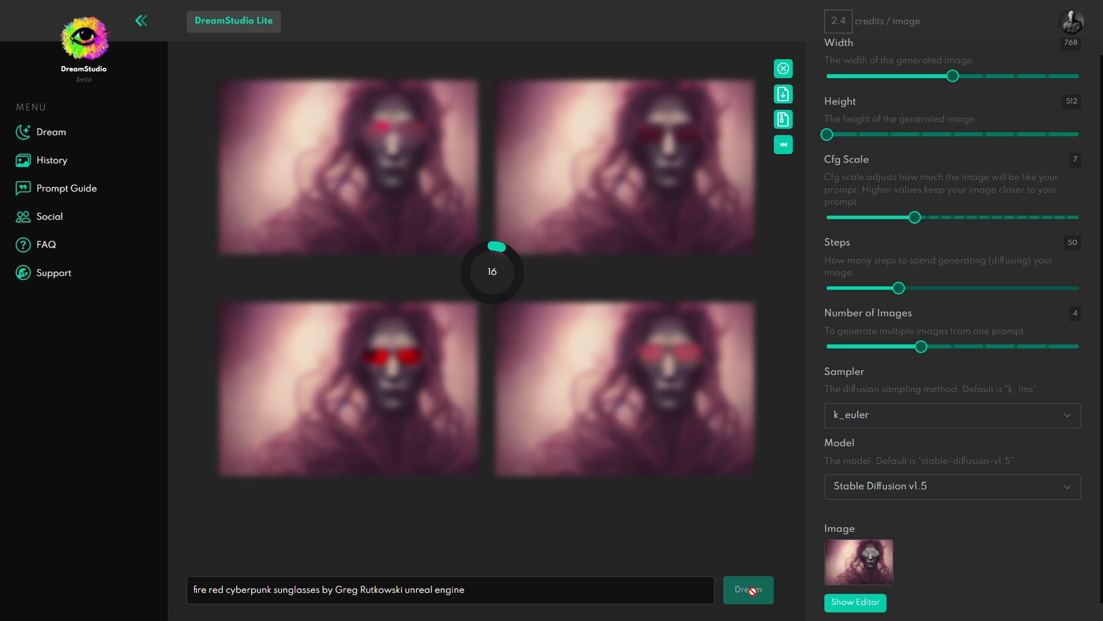
pyautogui.click(748, 590)
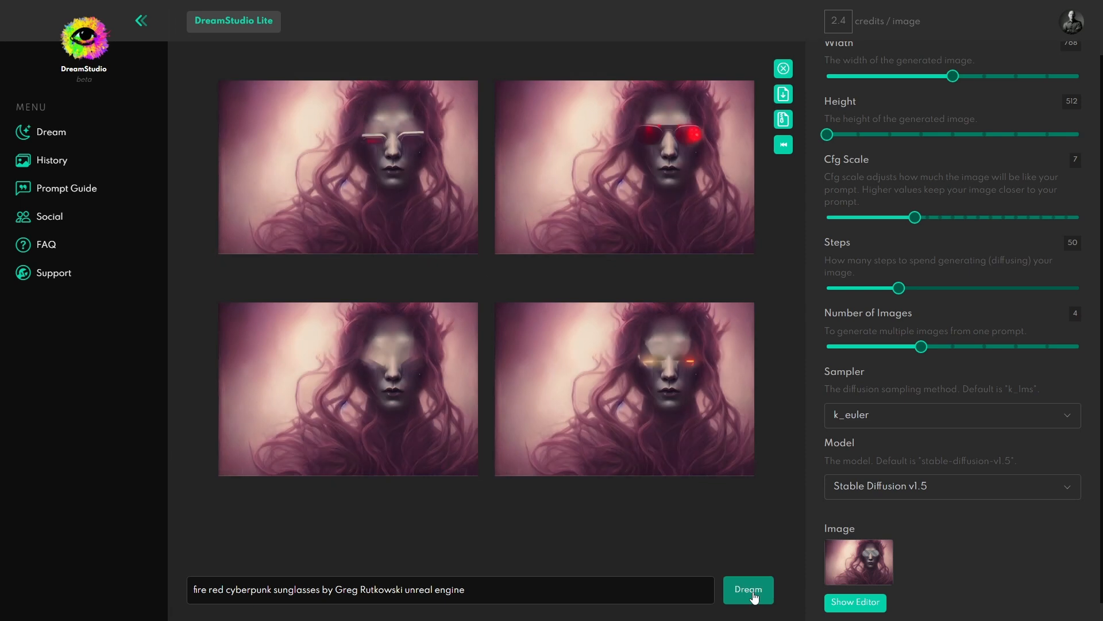
pyautogui.moveTo(797, 281)
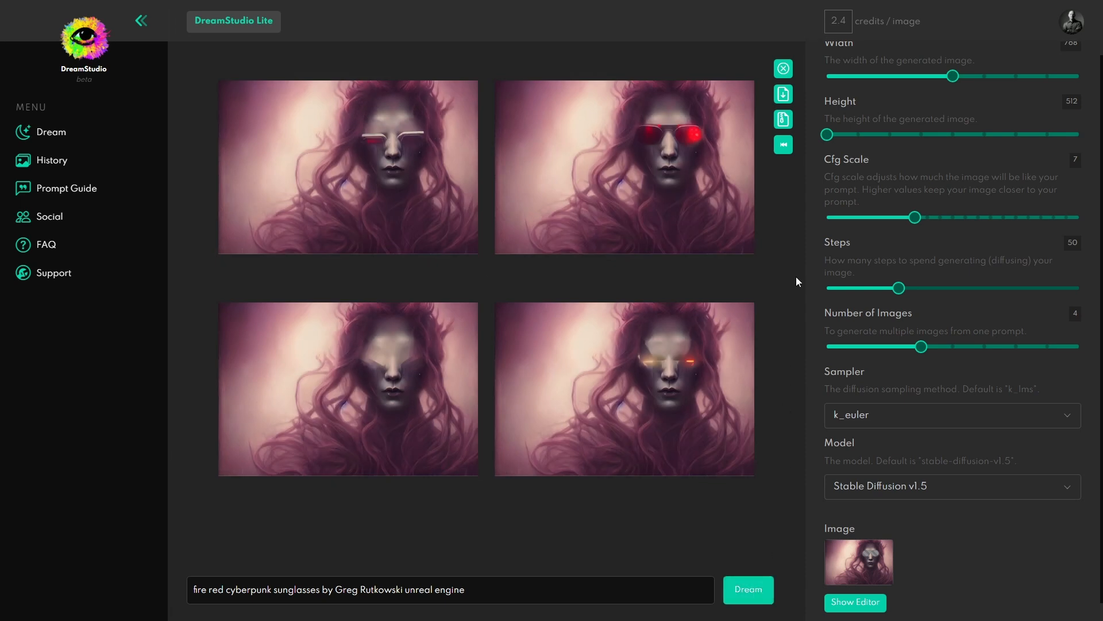
pyautogui.moveTo(593, 205)
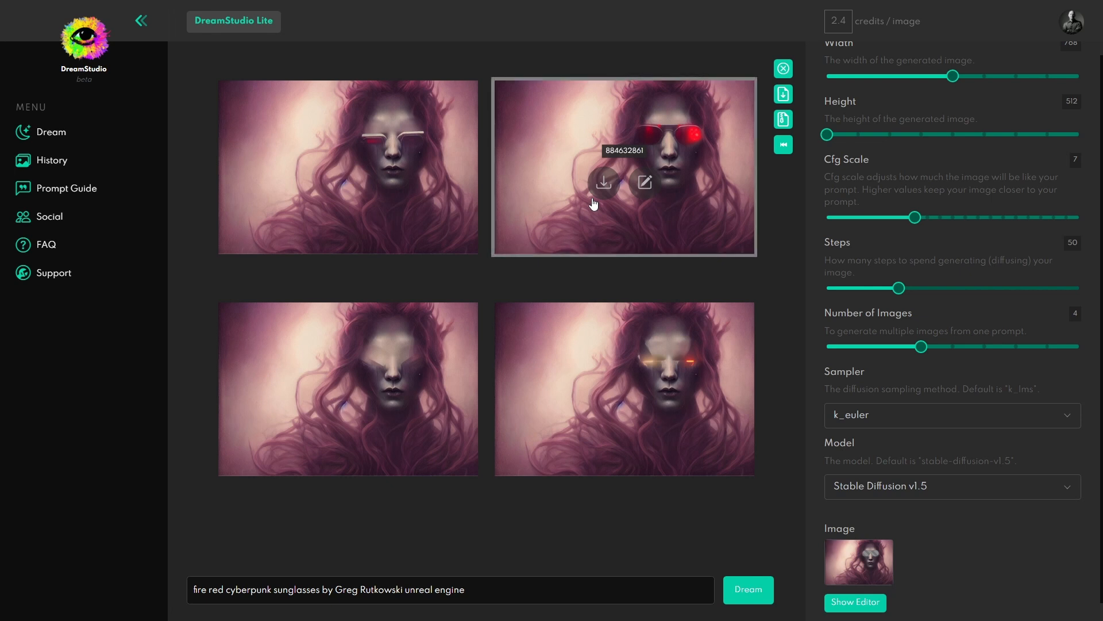
pyautogui.moveTo(622, 153)
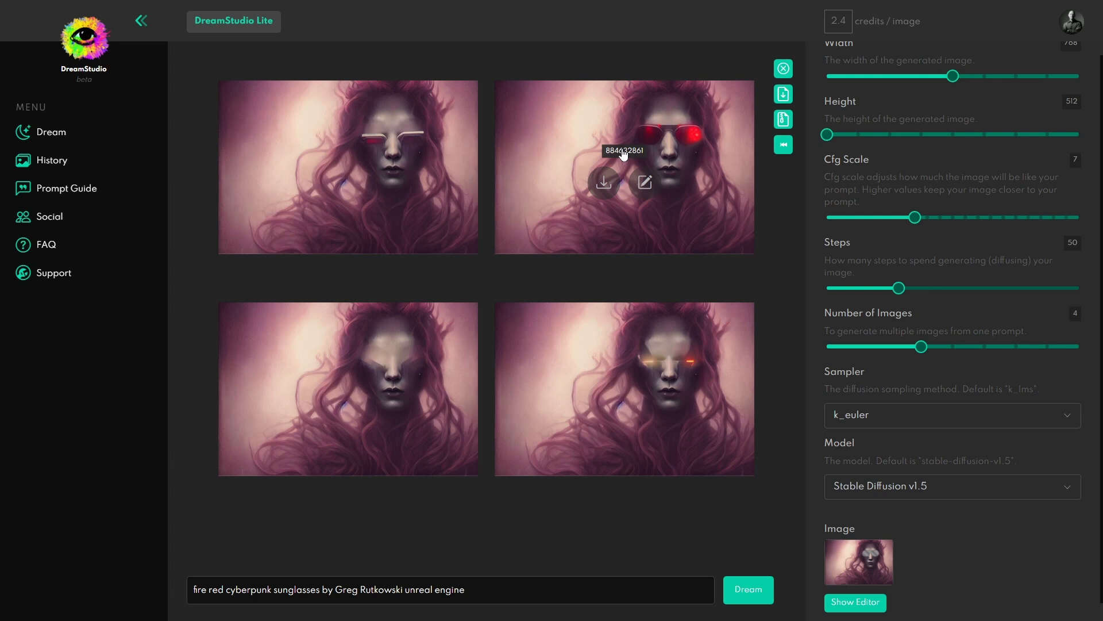
pyautogui.moveTo(643, 183)
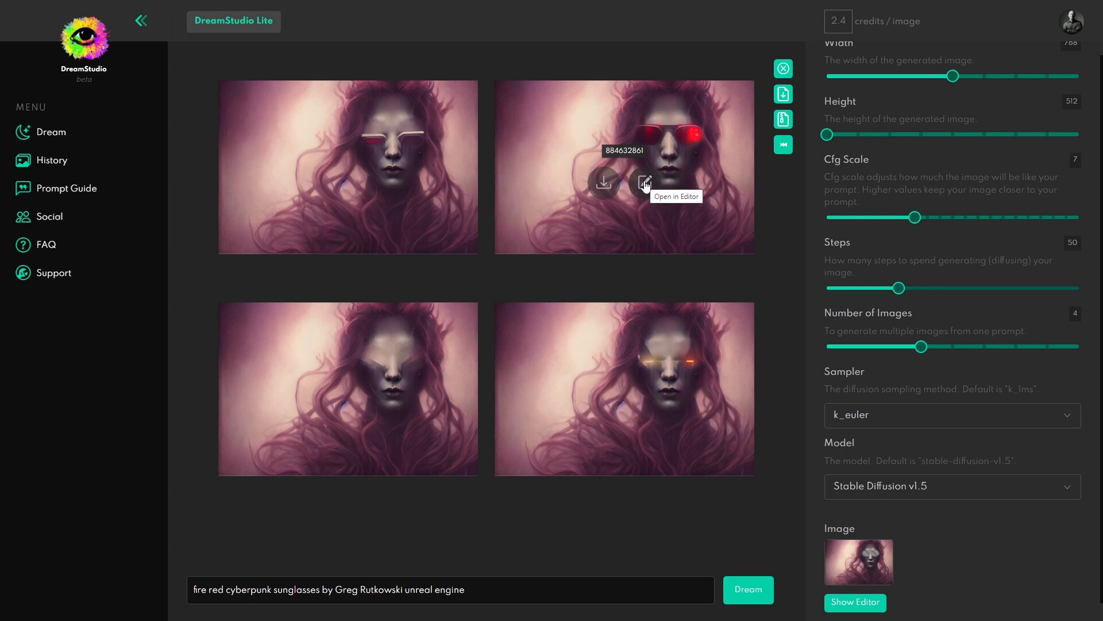
pyautogui.moveTo(859, 562)
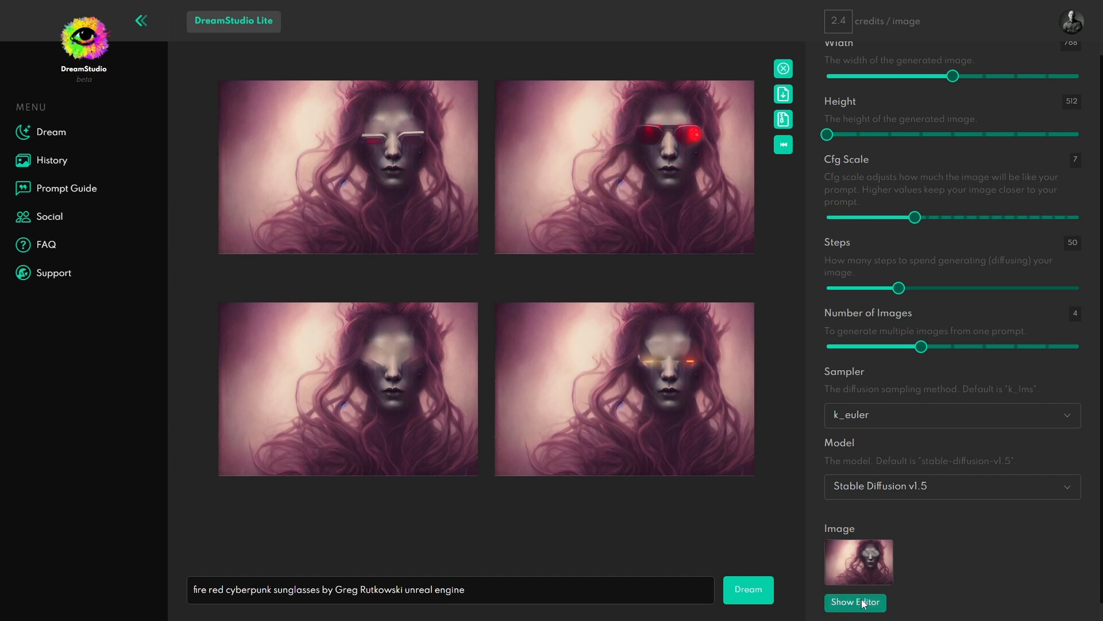
# Reopen the editor, switch to 86% whole-image strength and regenerate four variations.
pyautogui.click(855, 603)
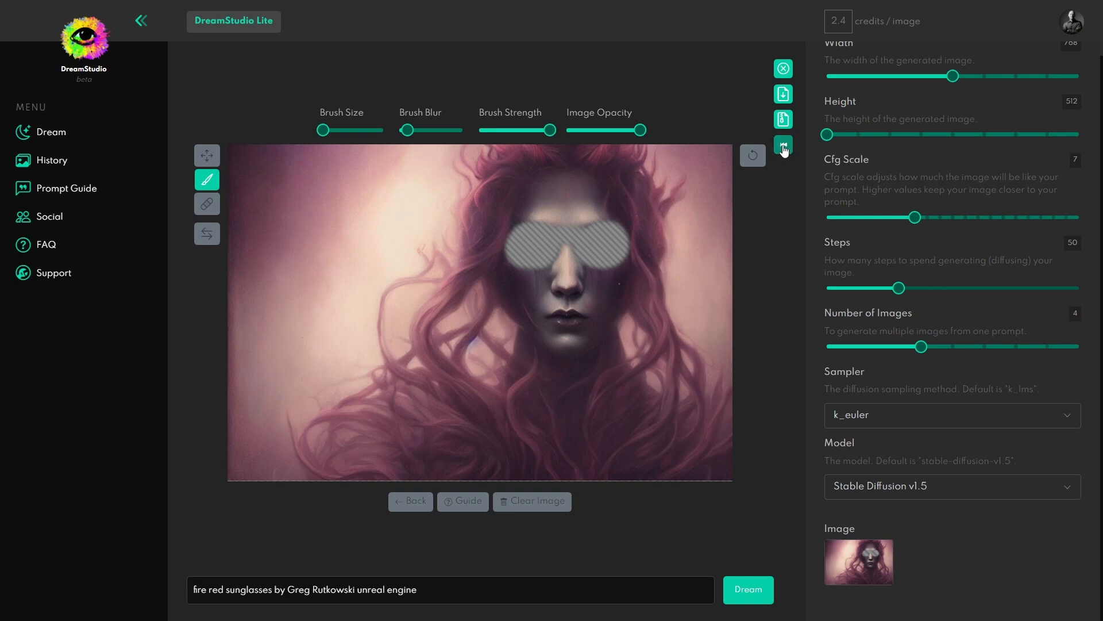
pyautogui.click(782, 145)
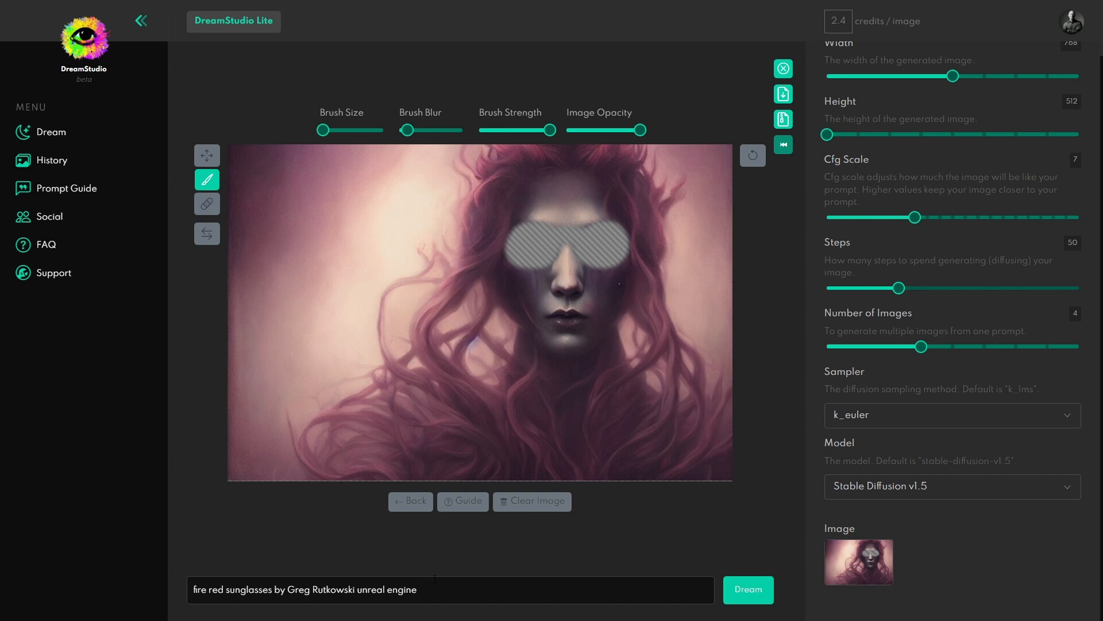
pyautogui.click(207, 154)
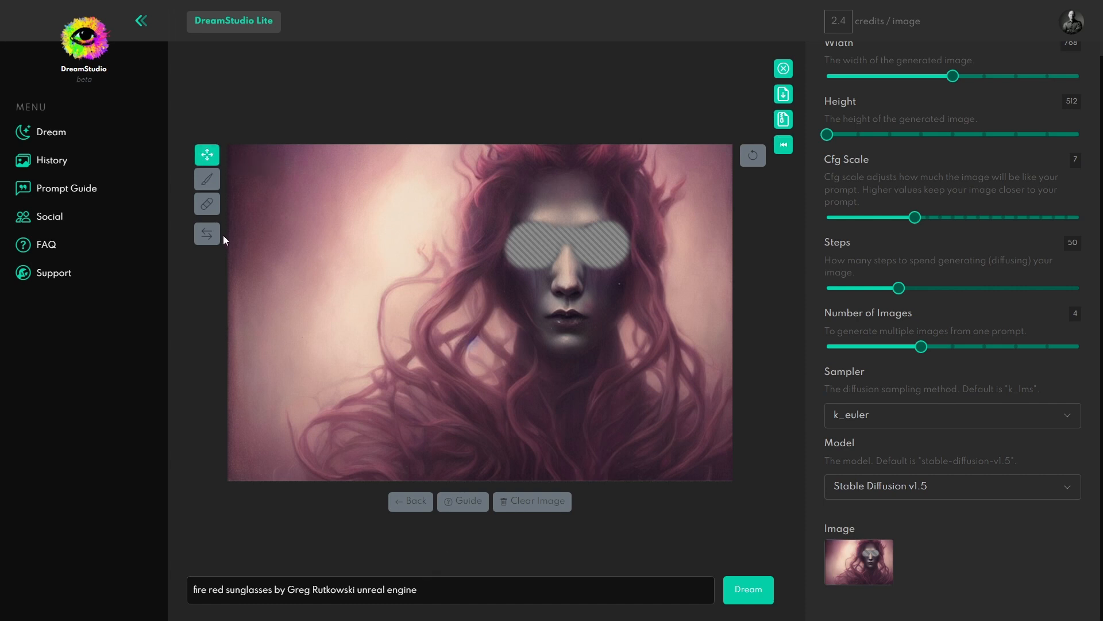
pyautogui.click(207, 233)
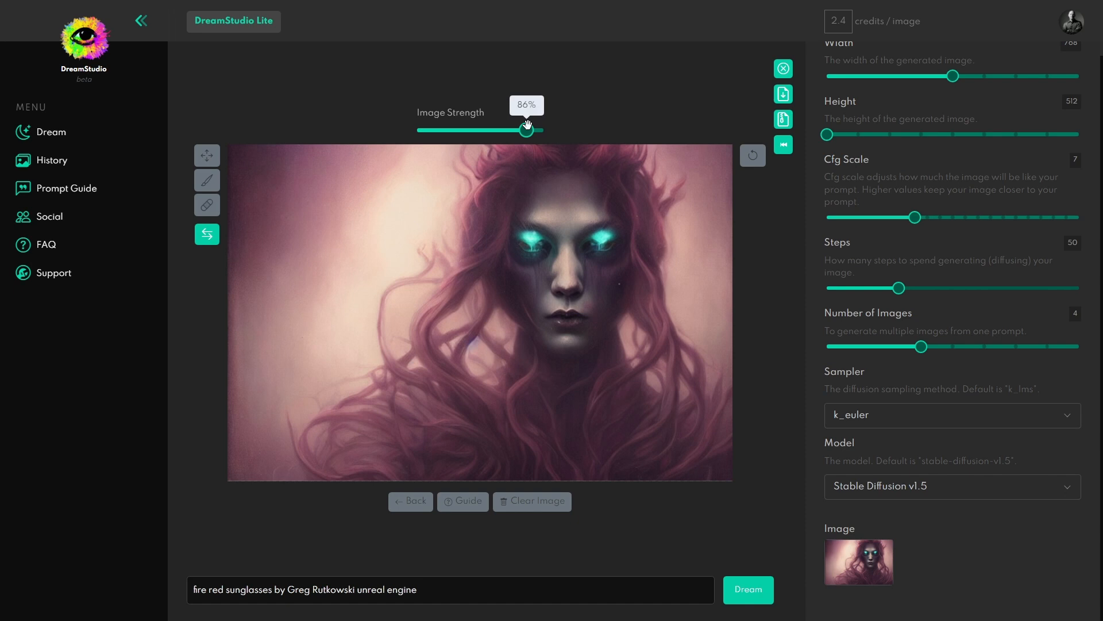
pyautogui.click(748, 588)
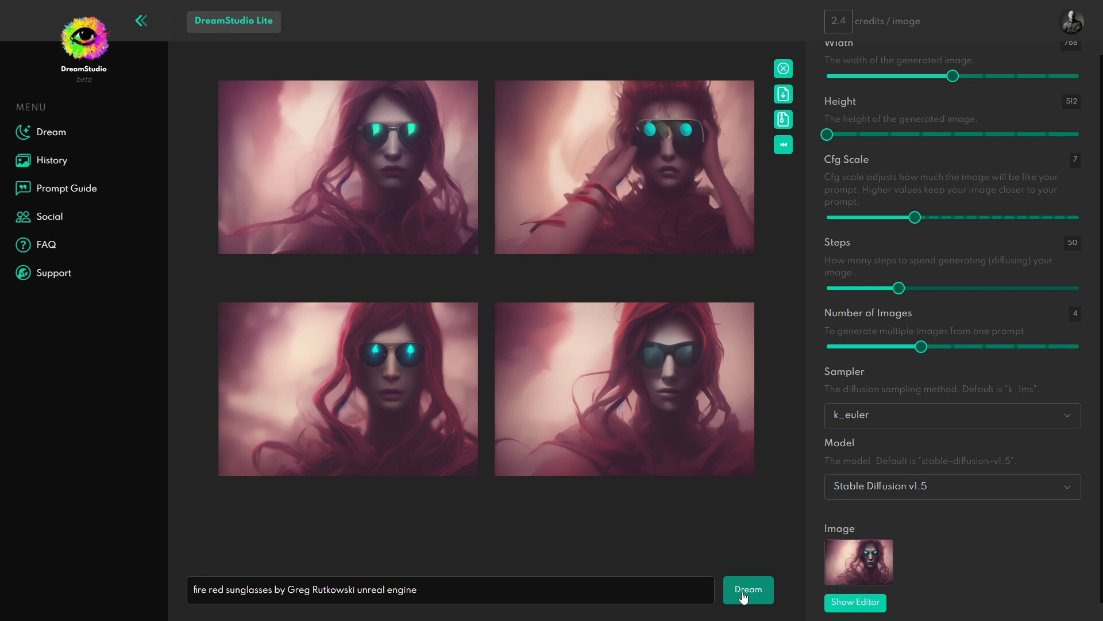
pyautogui.moveTo(686, 531)
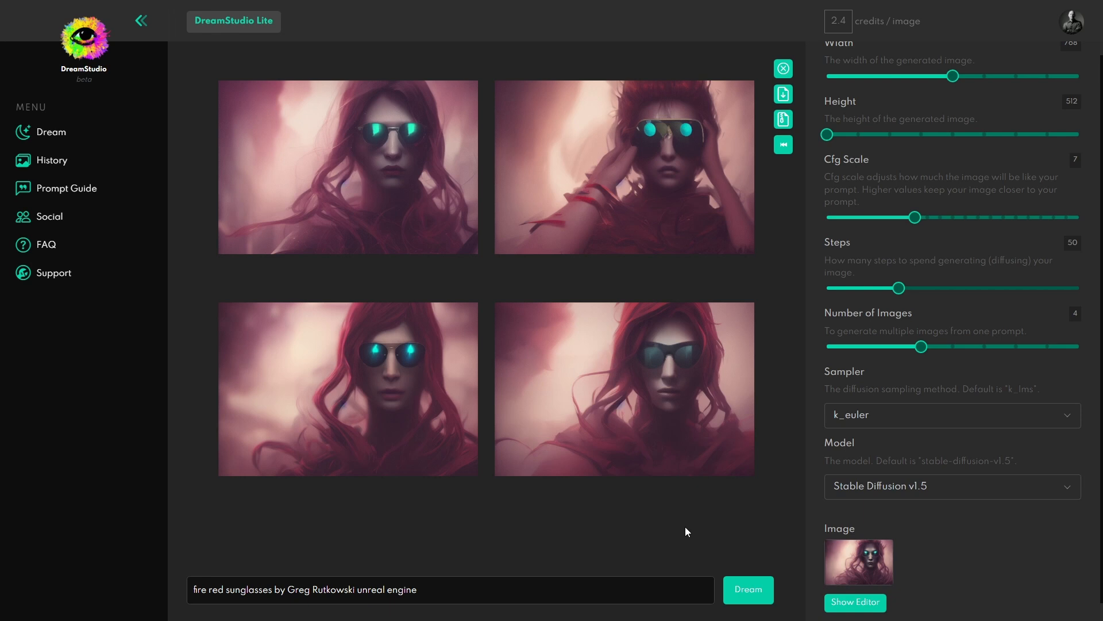
# Reopen the editor on the source portrait and return to the eye-mask view.
pyautogui.click(854, 601)
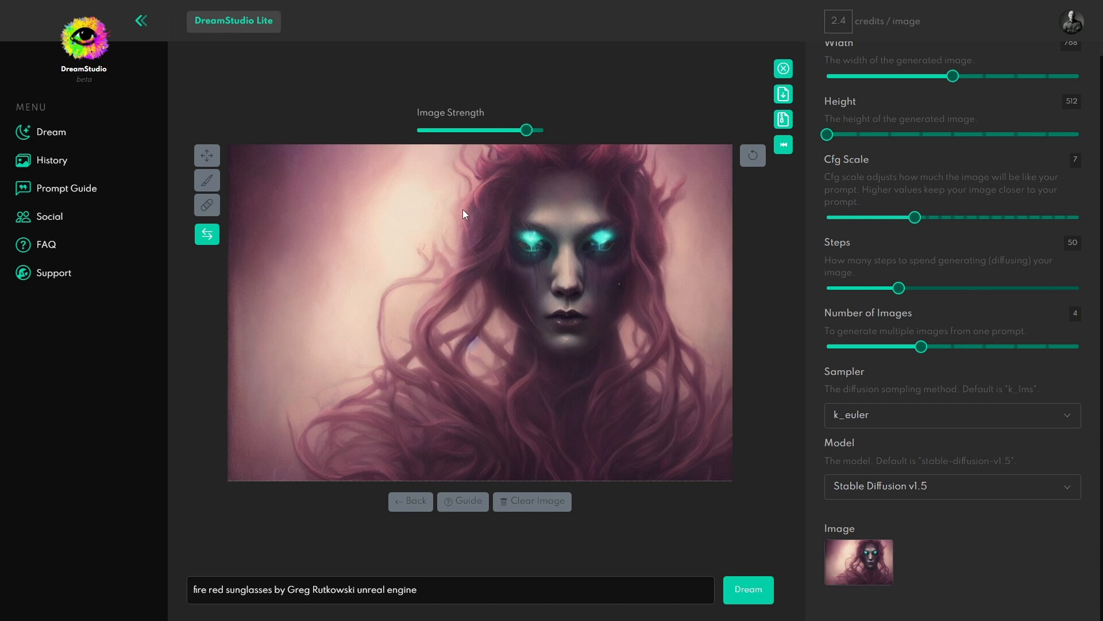
pyautogui.click(207, 155)
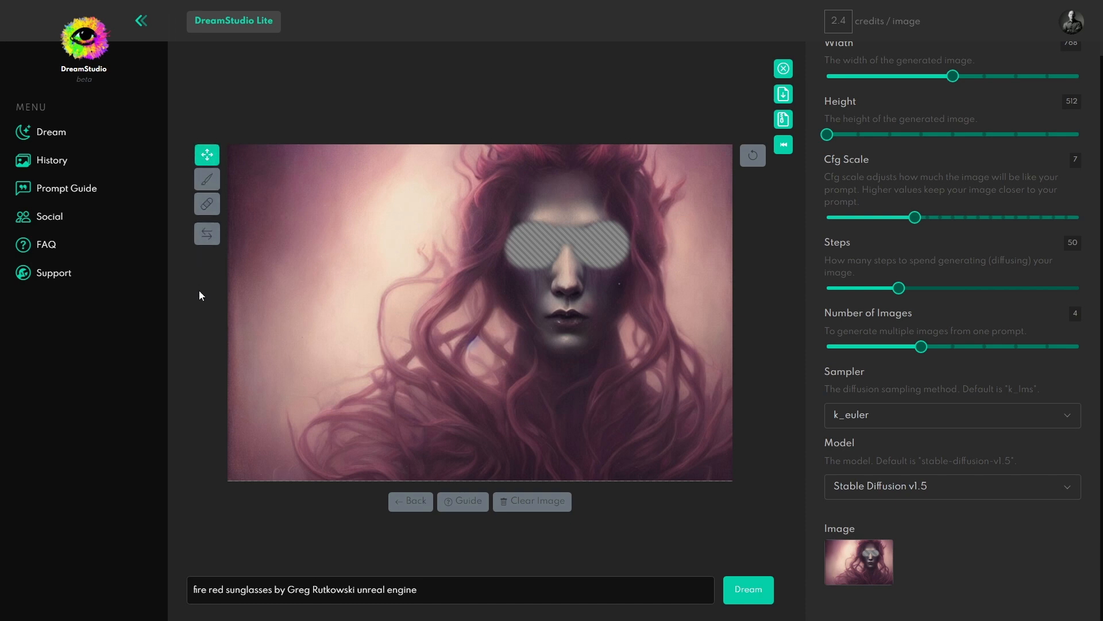
pyautogui.moveTo(198, 283)
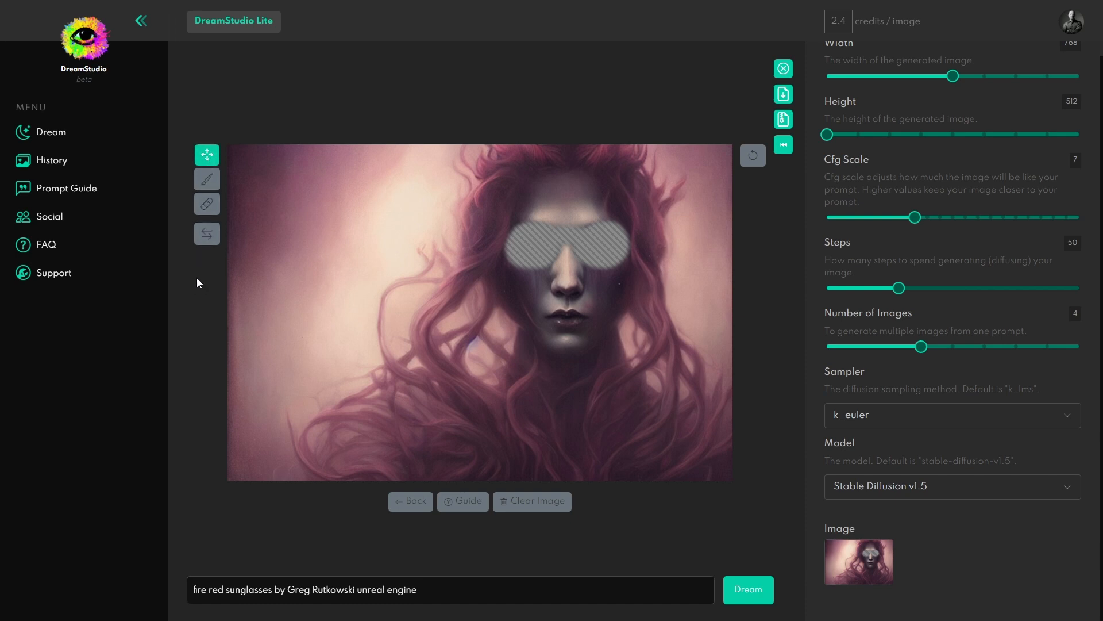